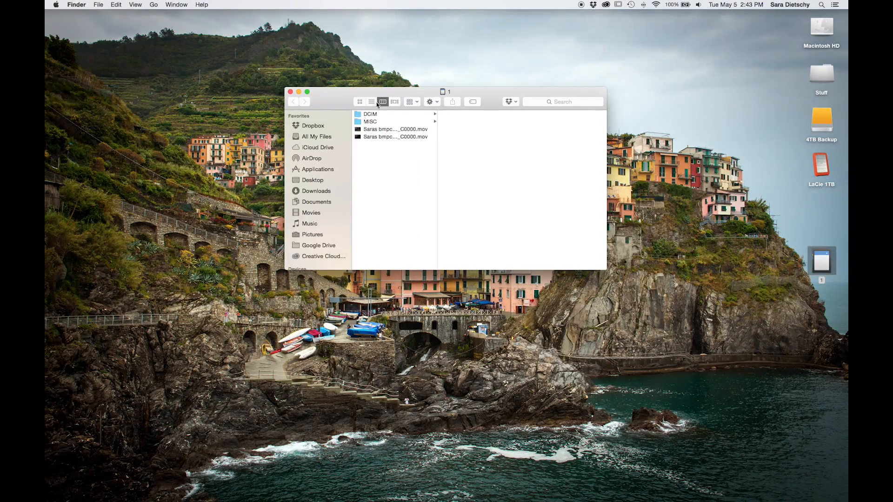
Browse to the card's DCIM > 100EOS5D clips and to Pictures on the LaCie 1TB drive.
left_click(369, 113)
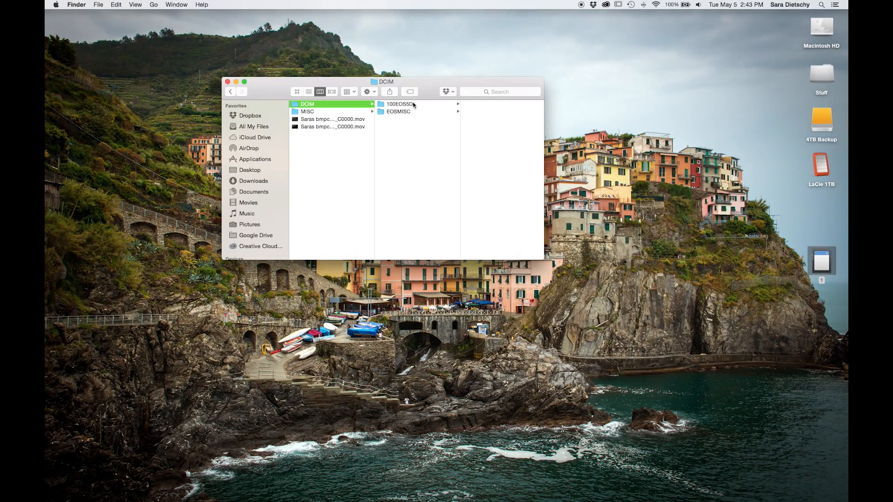
left_click(398, 103)
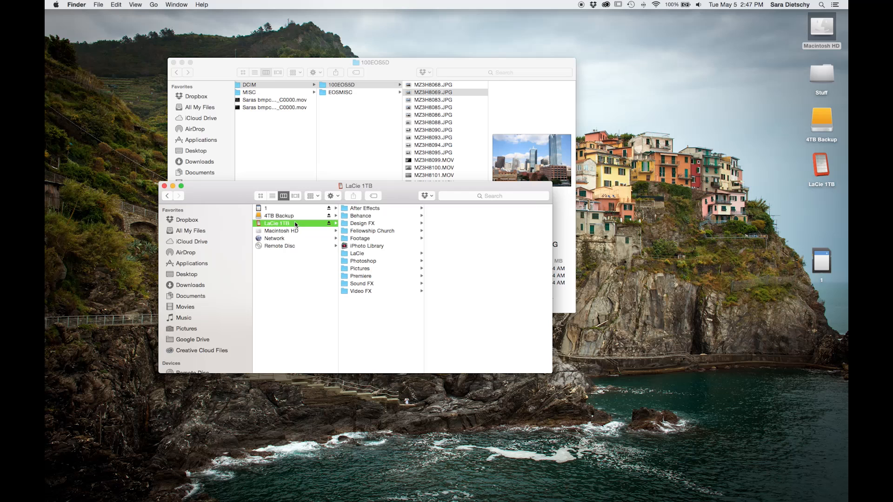
mouse_move(397, 284)
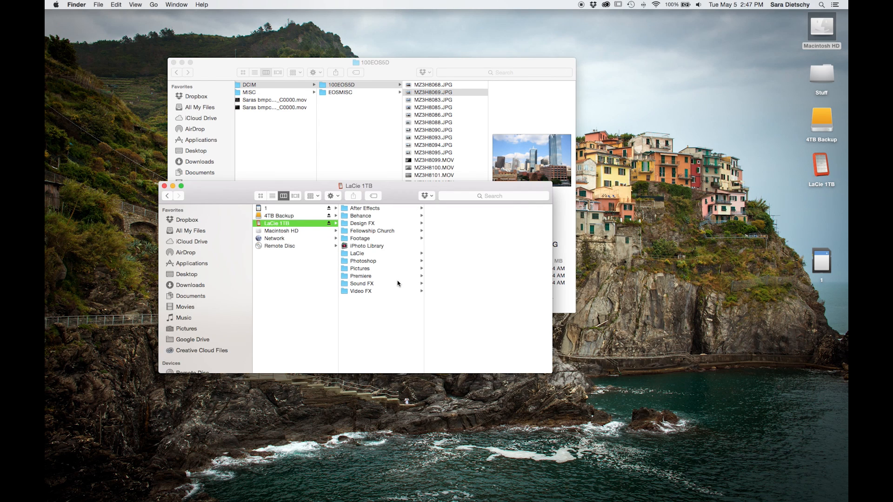
left_click(360, 268)
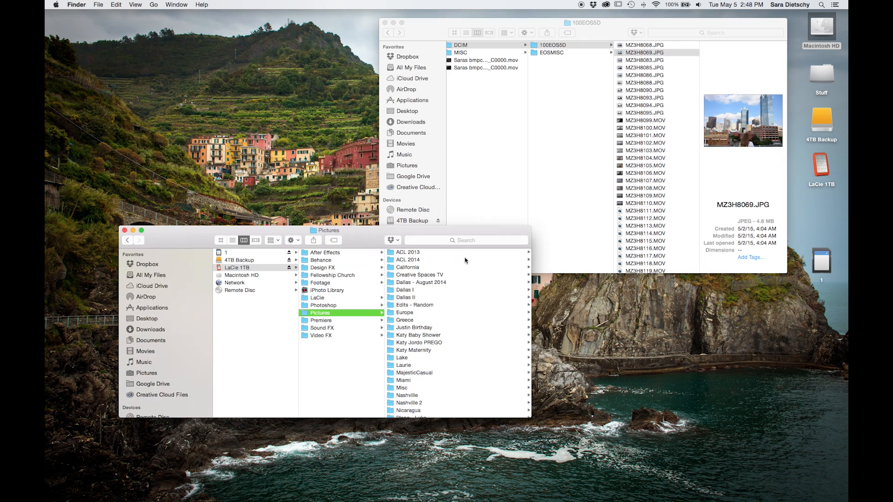
mouse_move(497, 308)
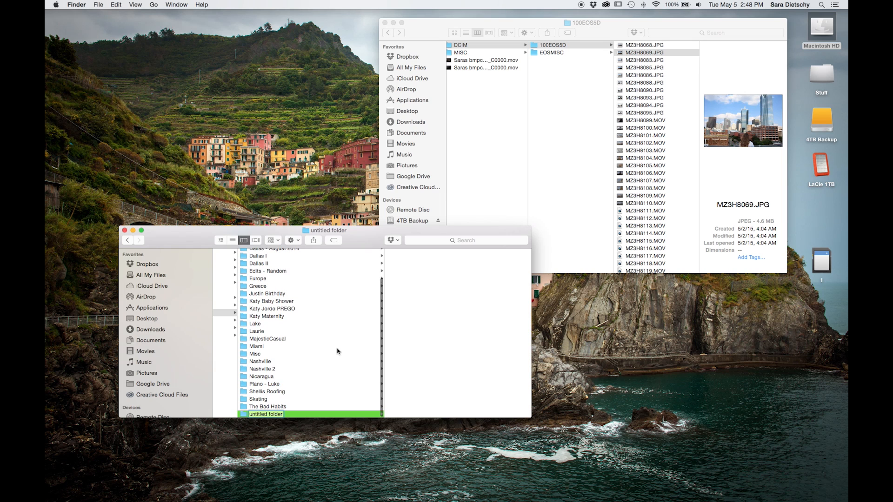
Create a new folder in Pictures and name it Dallas III.
type("Dallas")
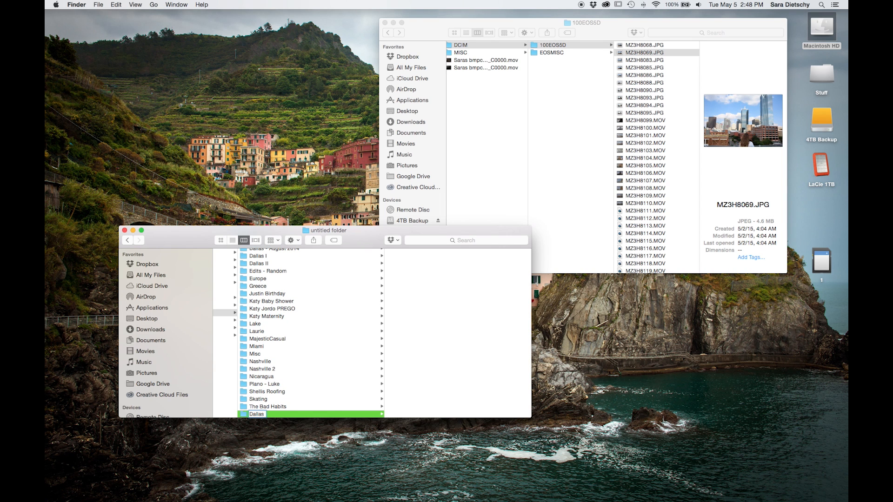
type("II")
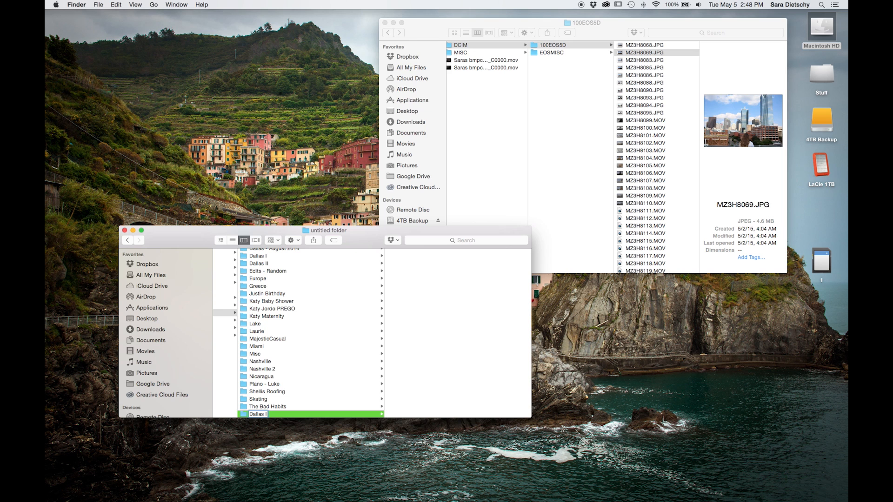
left_click(260, 270)
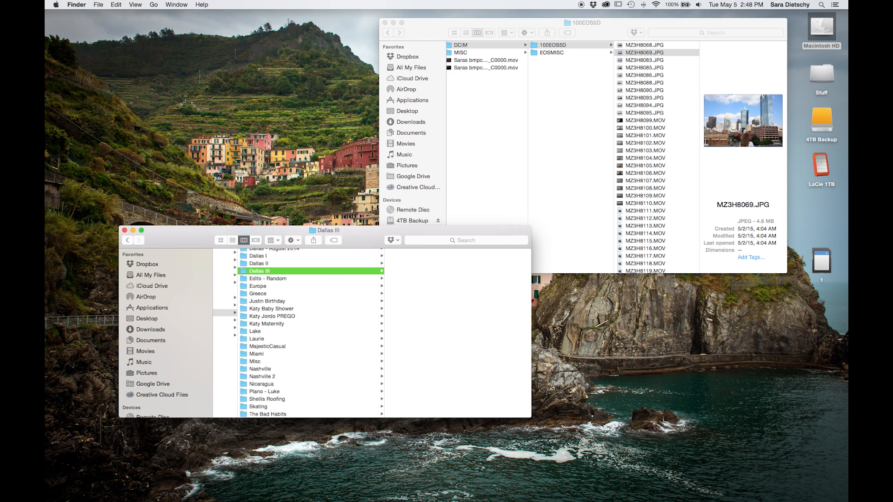
mouse_move(301, 262)
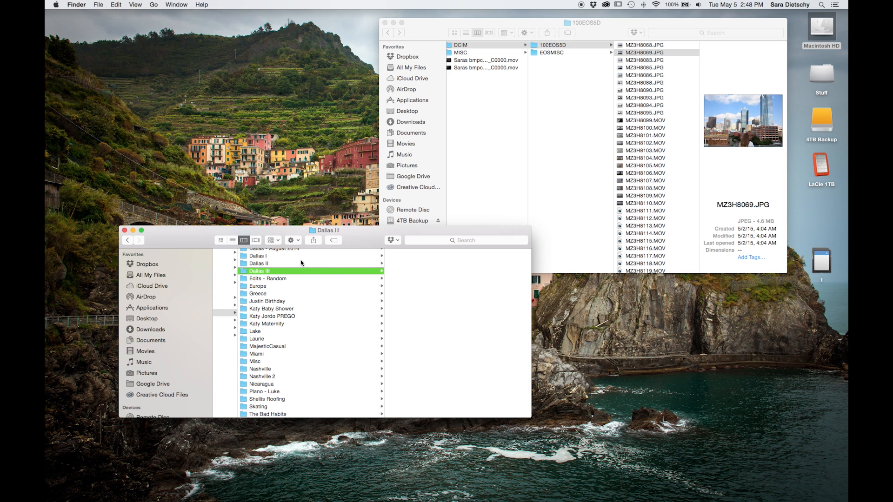
mouse_move(303, 253)
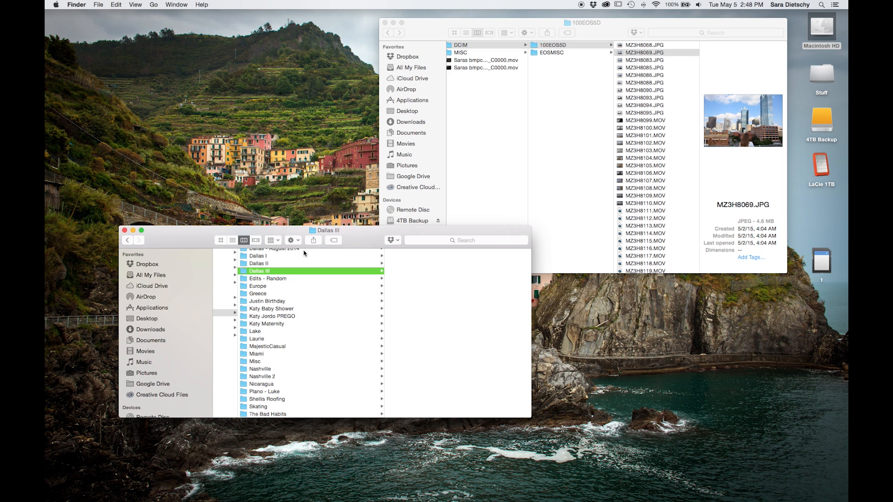
mouse_move(420, 208)
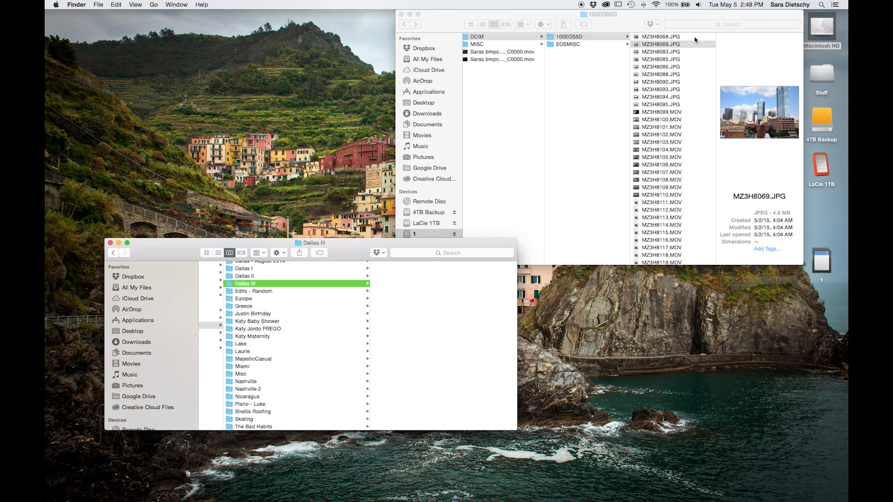
left_click(660, 36)
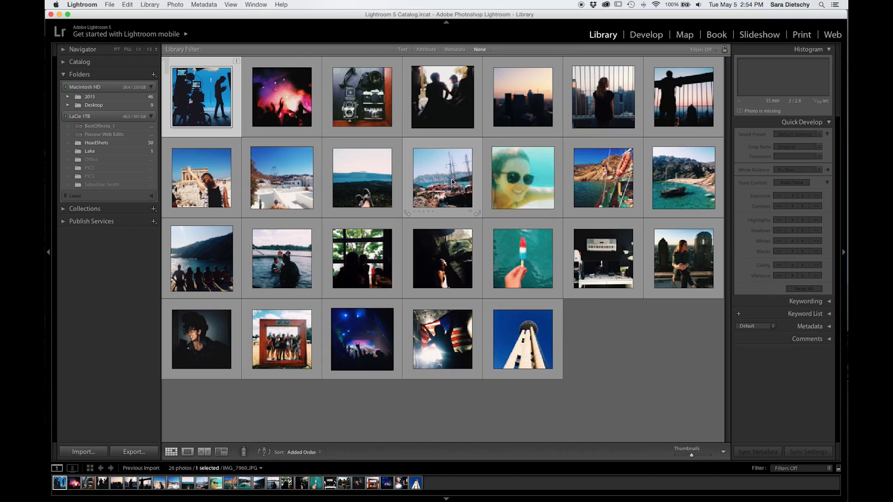
left_click(67, 115)
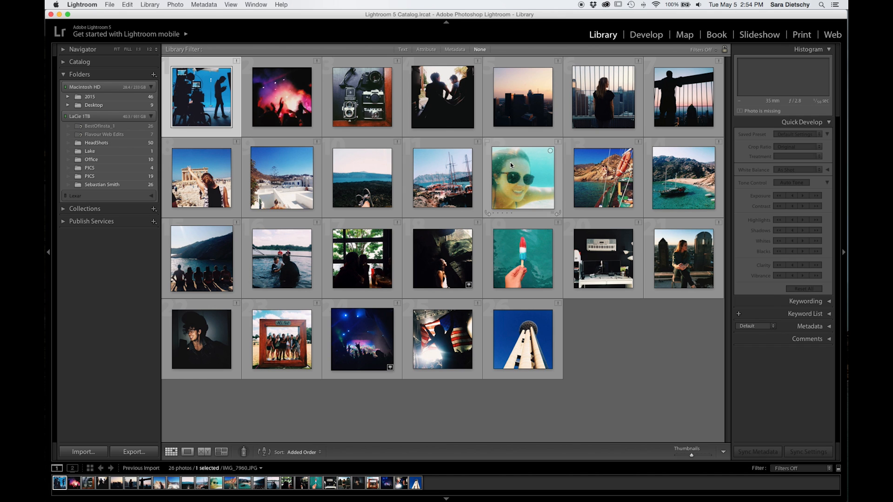
mouse_move(514, 161)
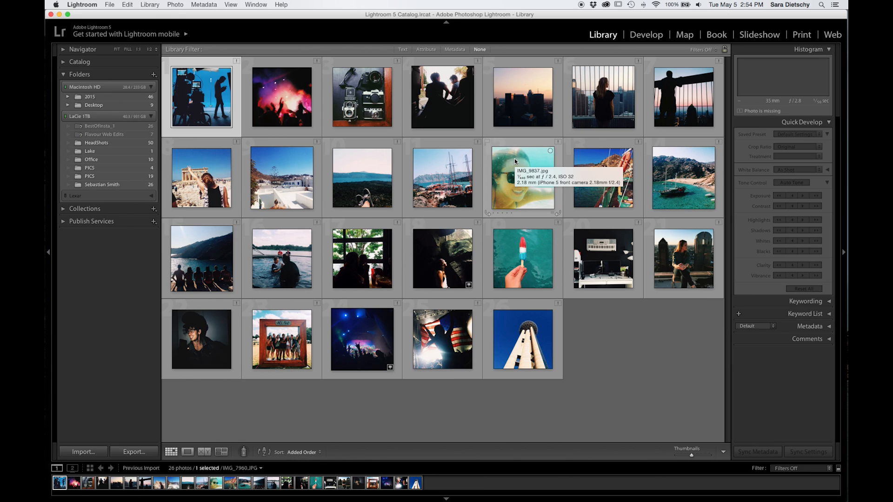
Show the Creative Cloud Apps list and scroll through installed and available apps.
left_click(605, 5)
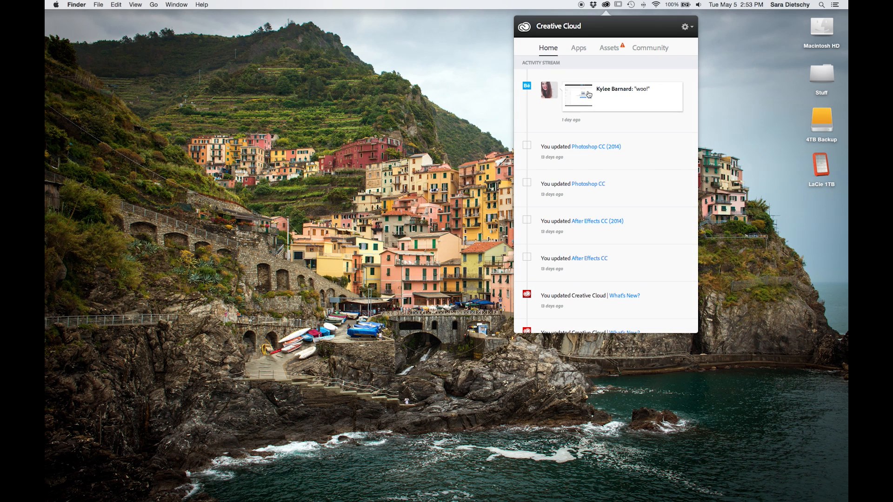
left_click(577, 48)
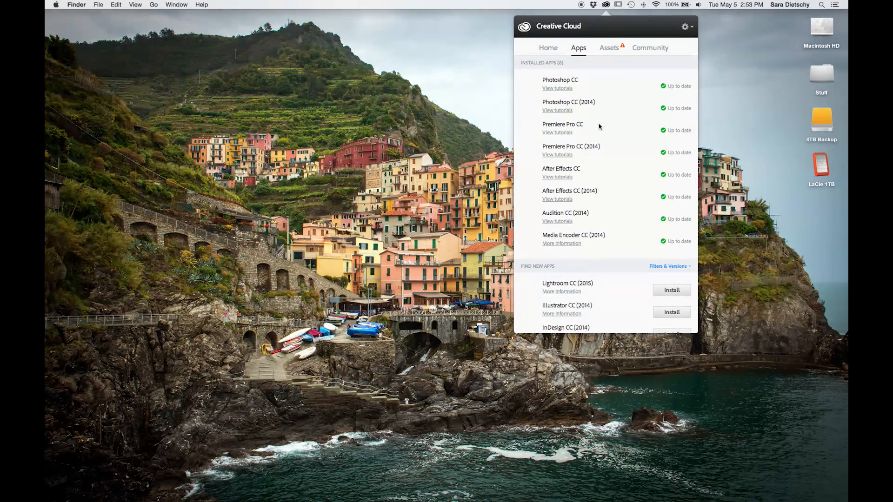
mouse_move(706, 106)
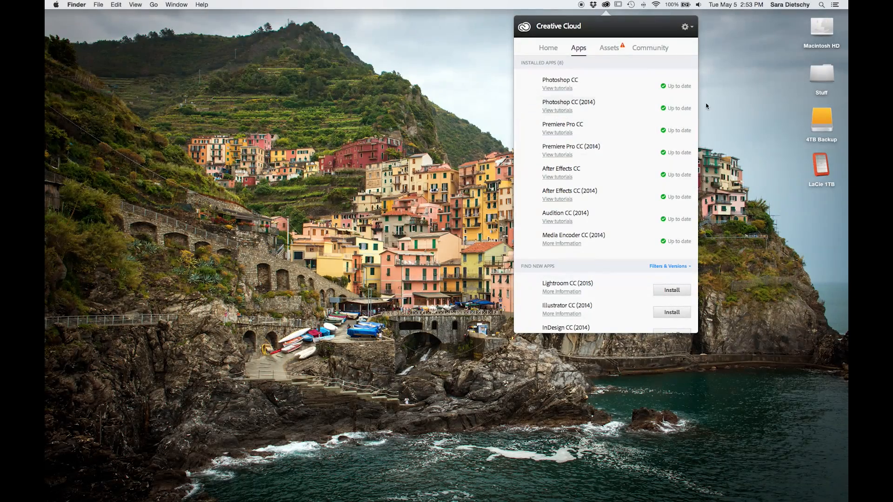
scroll("down", 3)
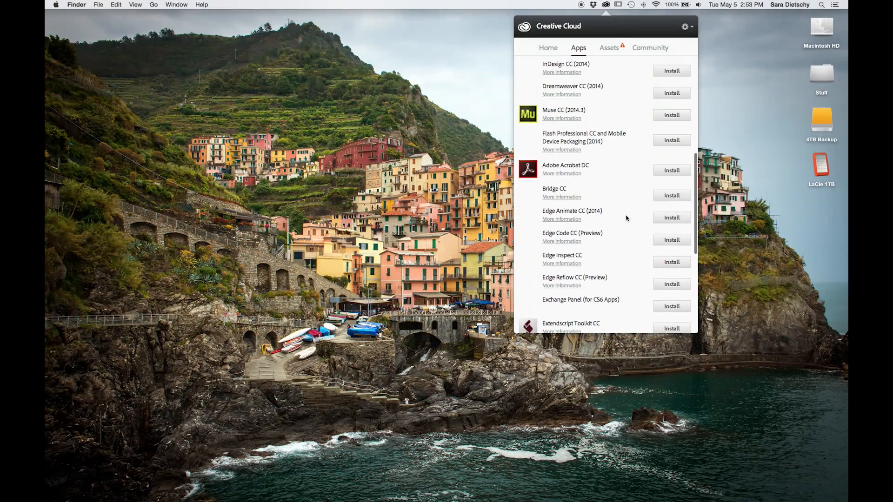
scroll("down", 3)
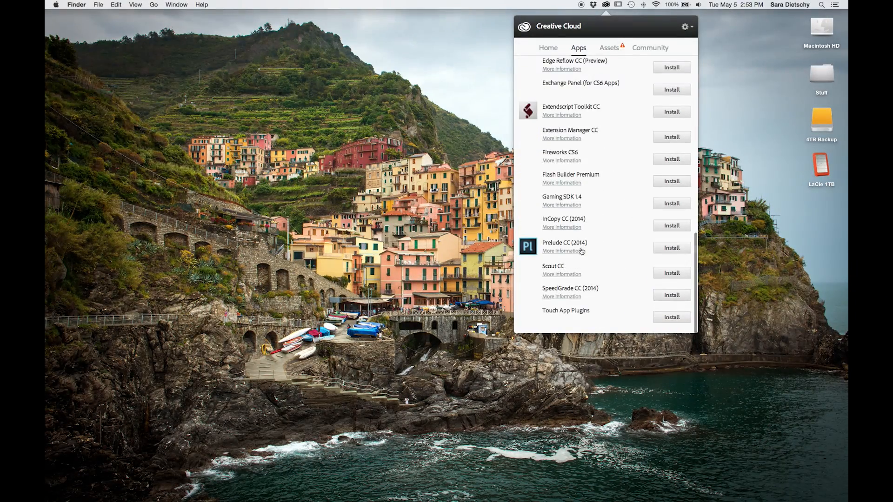
scroll("up", 3)
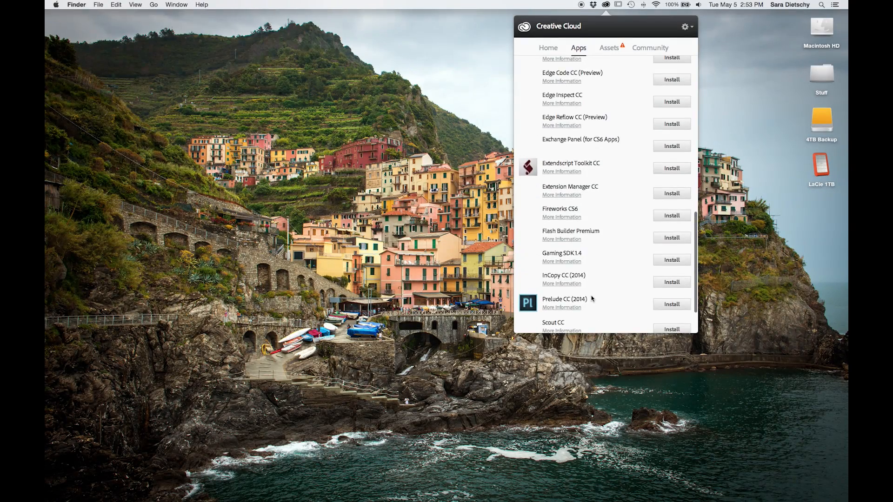
Start a Lightroom import of photos and videos into the catalog.
left_click(110, 5)
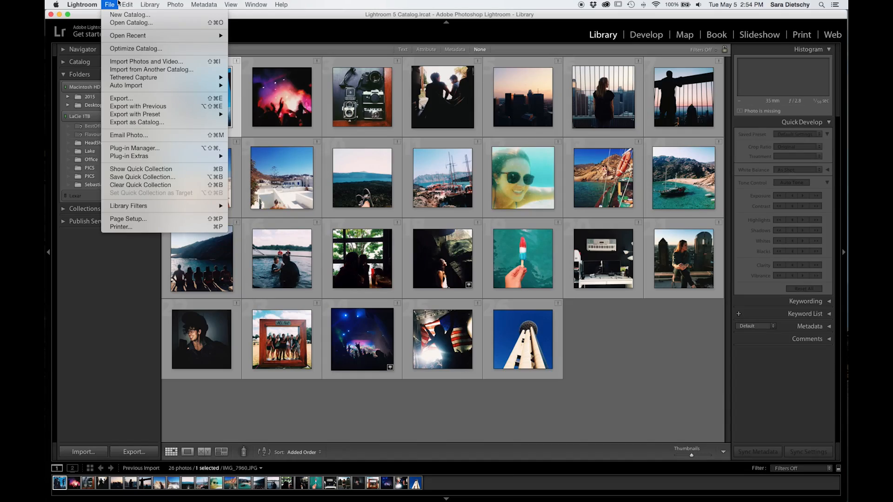
mouse_move(136, 49)
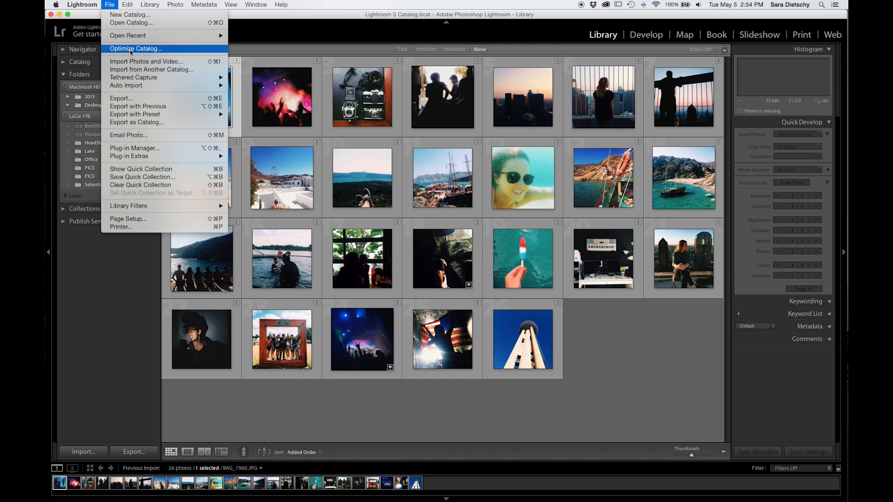
left_click(146, 61)
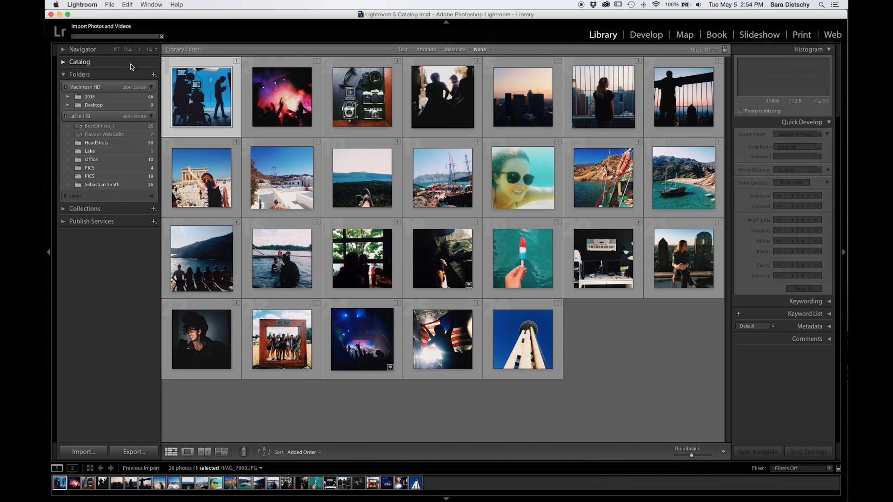
left_click(83, 452)
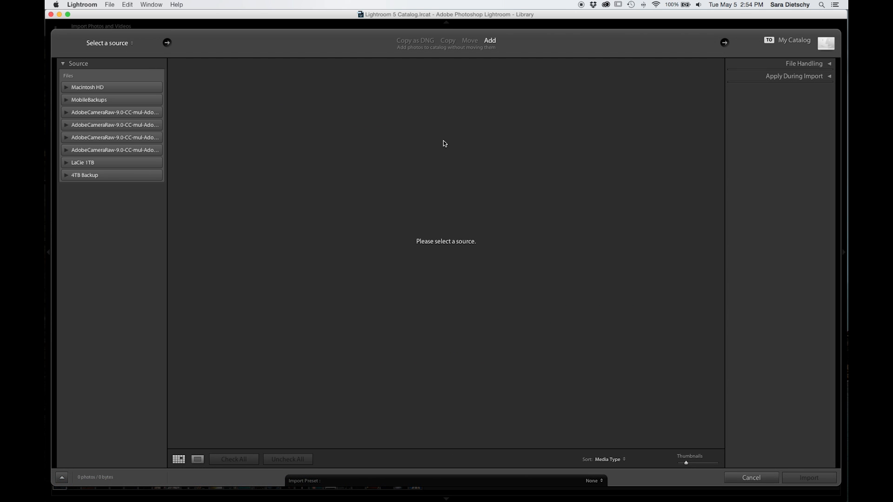
mouse_move(498, 42)
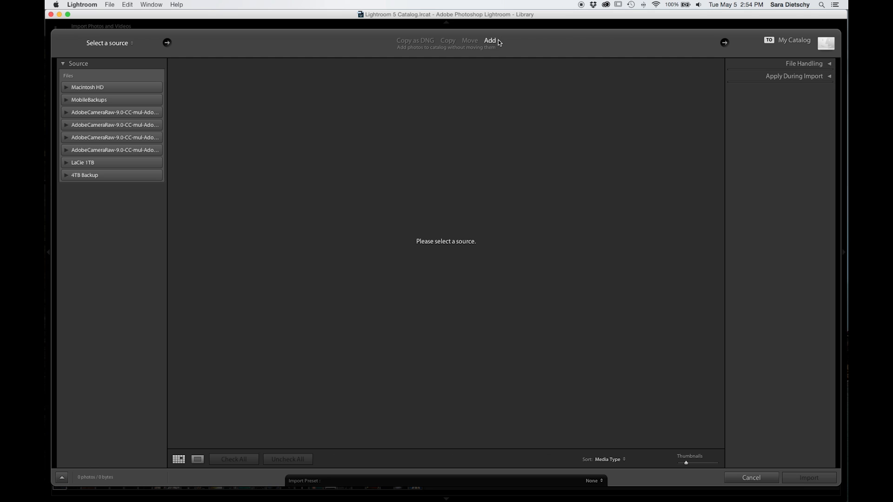
mouse_move(478, 47)
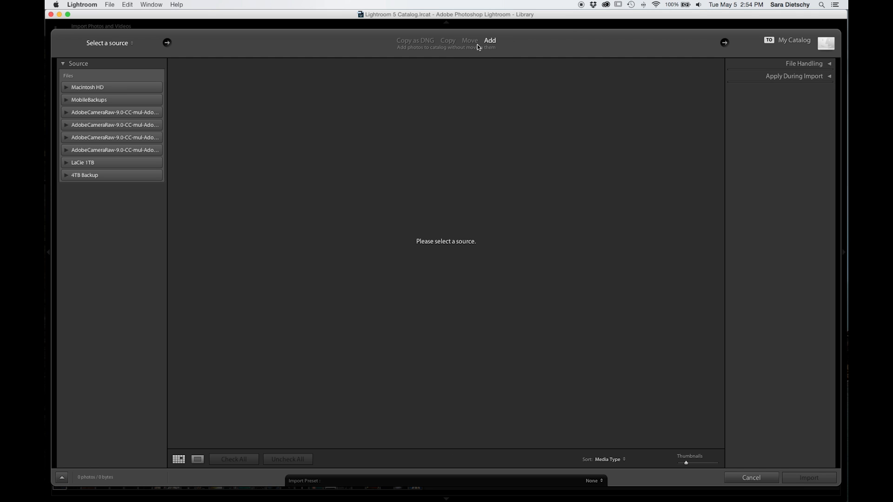
mouse_move(493, 55)
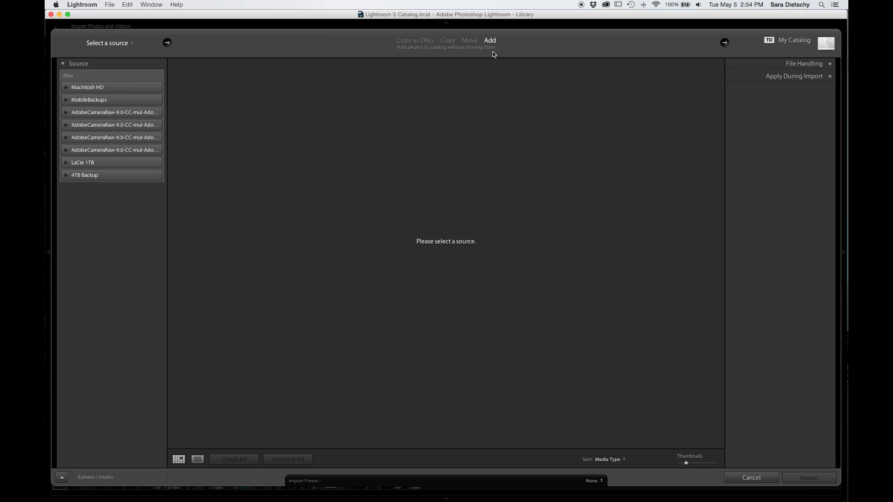
mouse_move(407, 54)
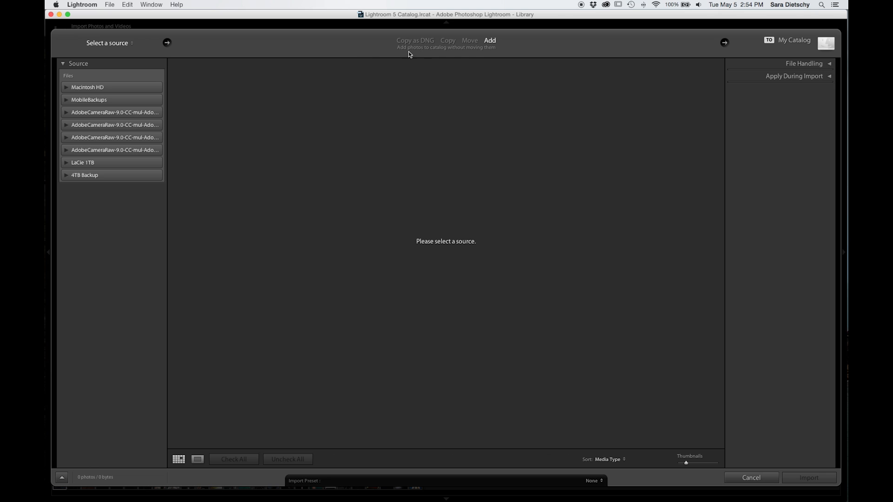
mouse_move(465, 56)
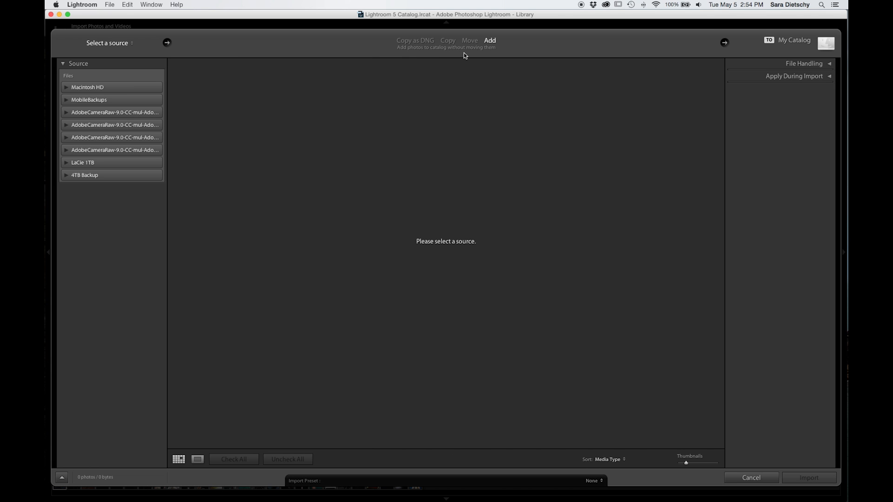
mouse_move(462, 58)
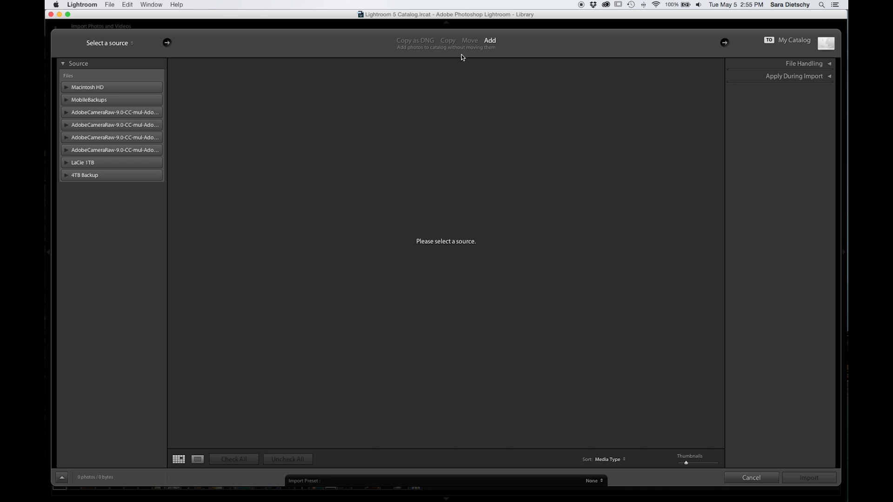
mouse_move(169, 118)
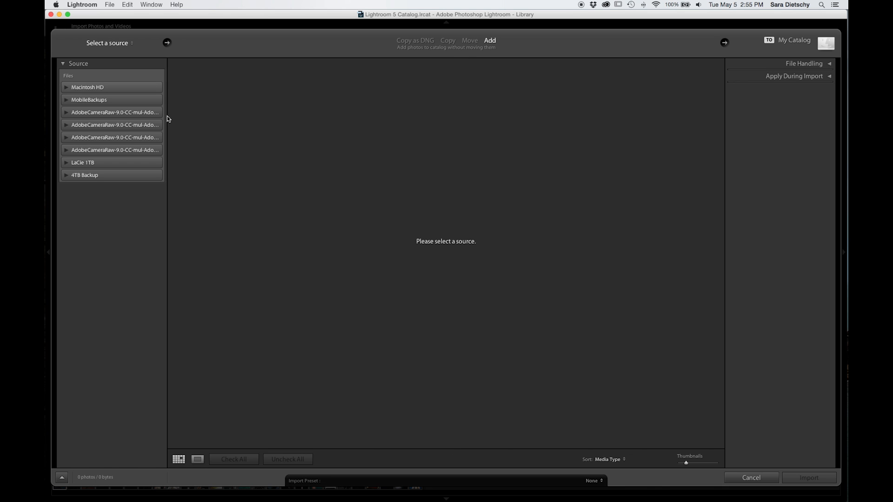
Choose LaCie 1TB > Pictures > Dallas III as the import source.
left_click(66, 162)
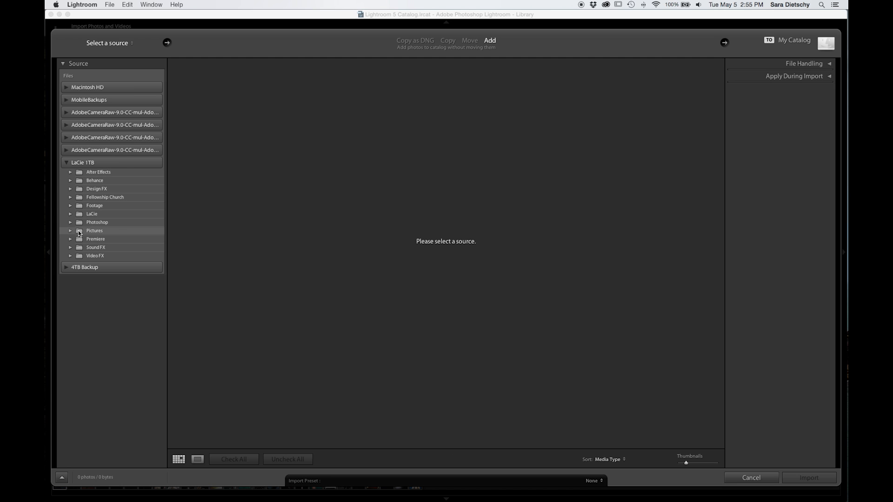
left_click(69, 230)
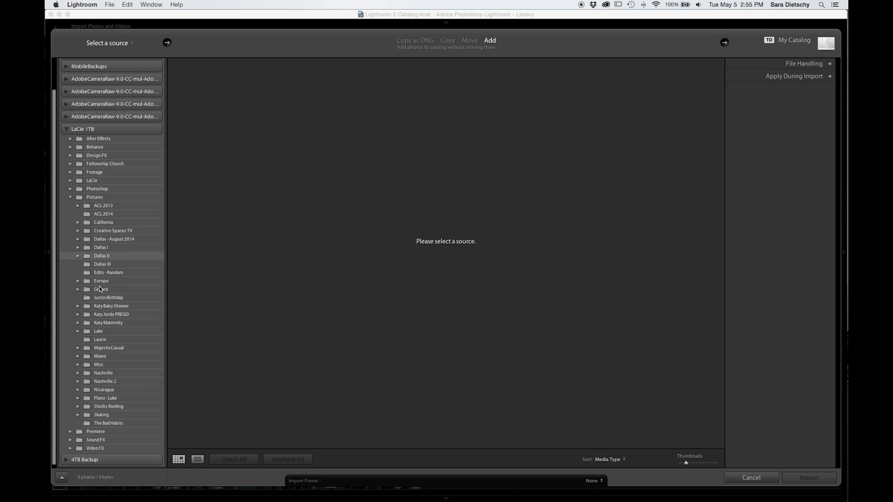
left_click(103, 263)
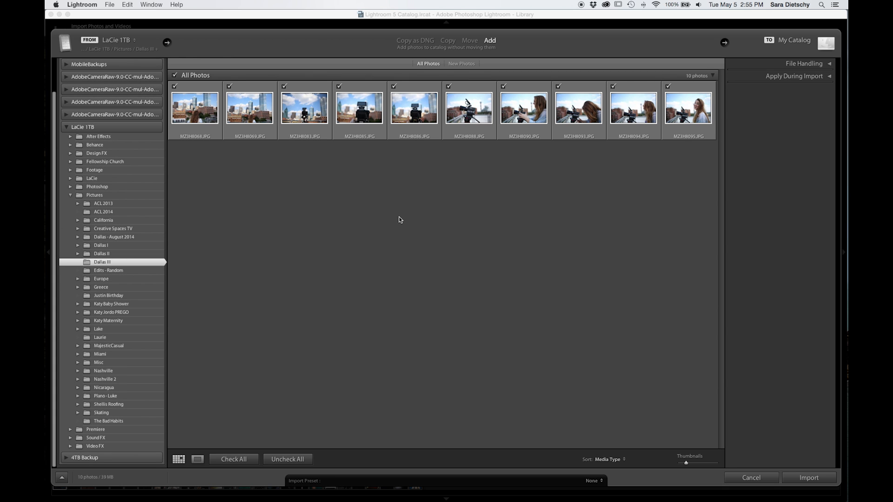
mouse_move(796, 488)
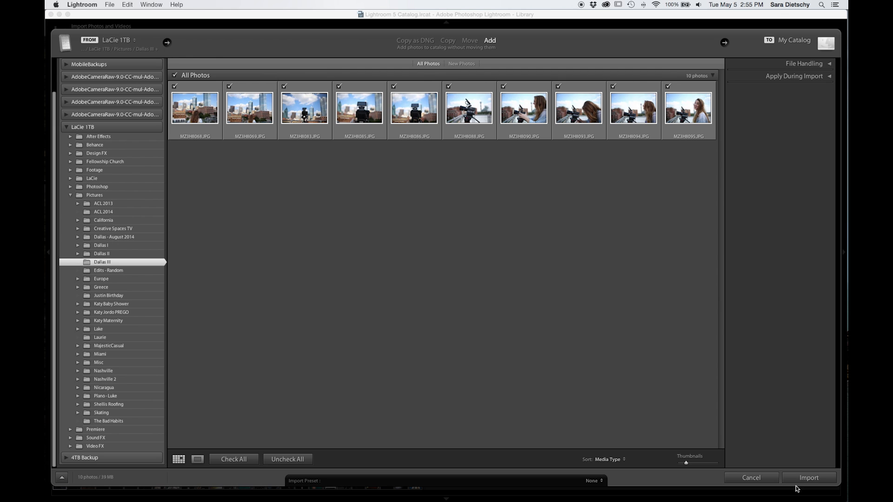
Import the ten checked Dallas III photos and switch to Develop on the skyline shot.
left_click(808, 478)
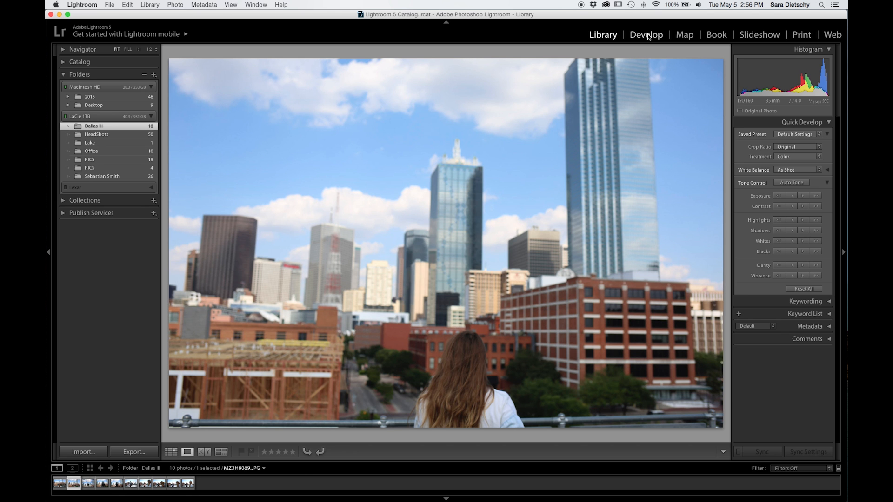
left_click(645, 34)
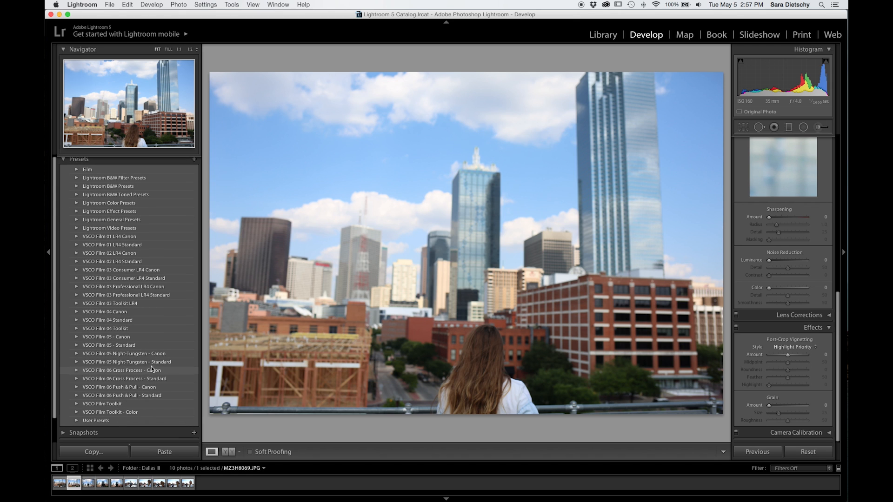
Apply the VSCO Film 05 C - Agfa Vista 100 ++ look to the skyline photo after trying 100 +.
left_click(78, 336)
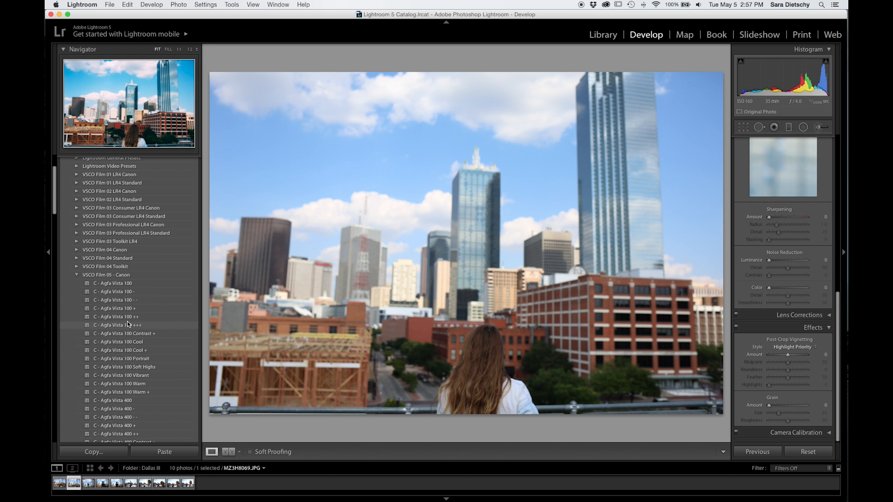
left_click(117, 321)
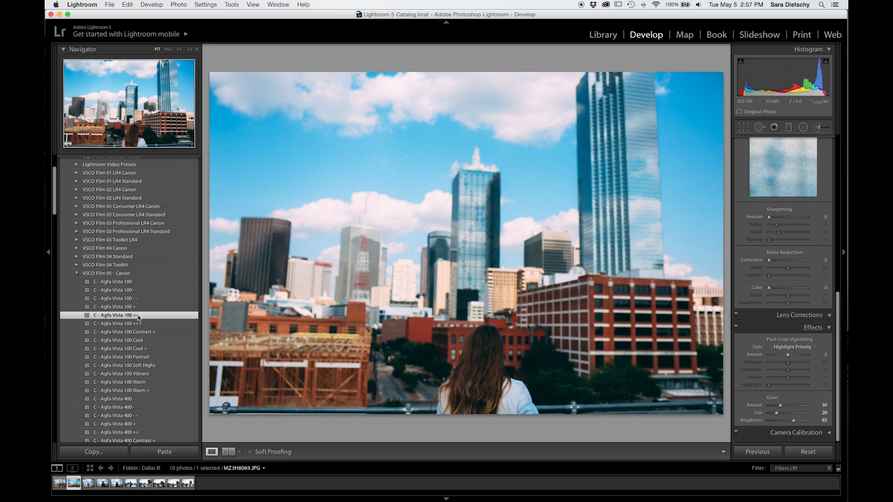
left_click(114, 306)
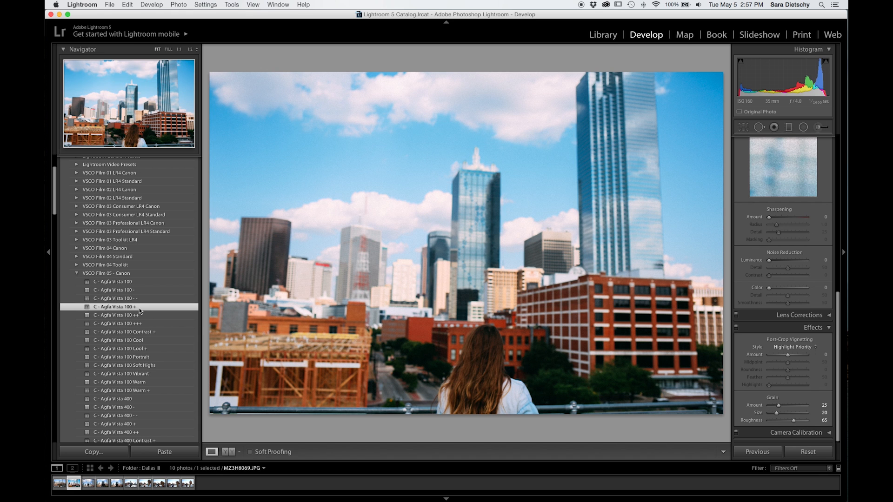
left_click(117, 315)
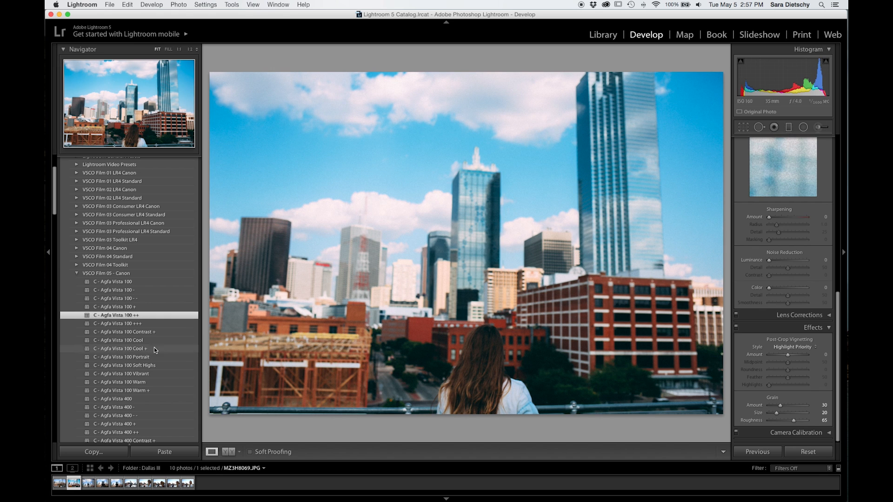
scroll("down", 3)
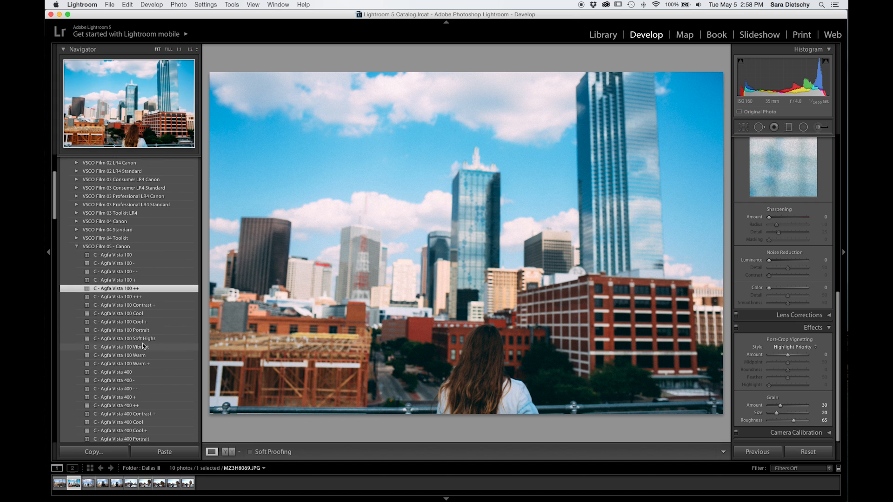
scroll("up", 3)
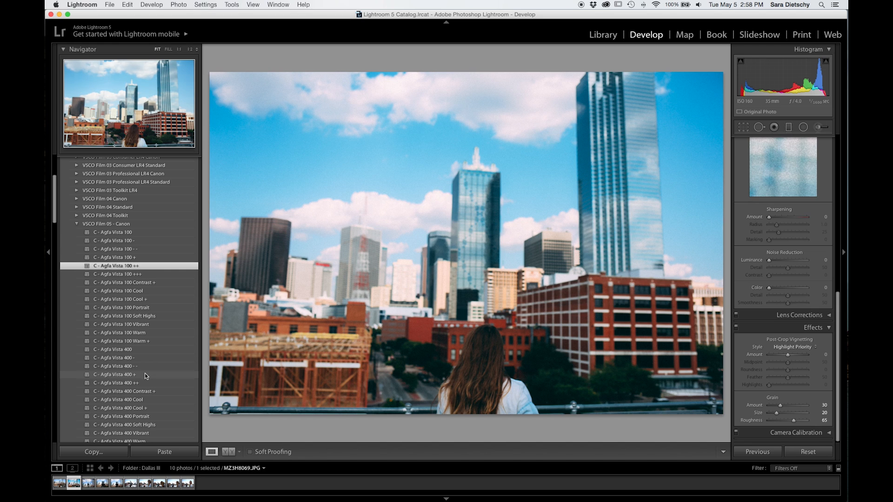
left_click(109, 5)
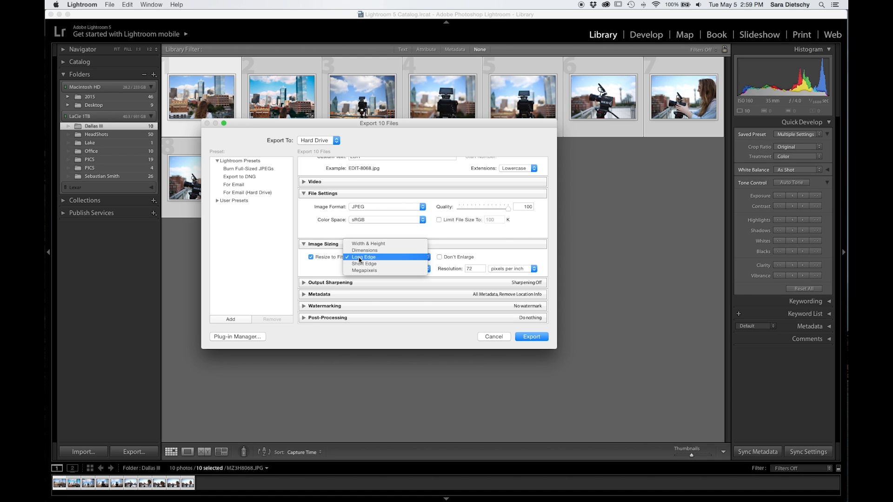
Size exported images by long edge and enter EDIT as the custom rename text.
left_click(364, 257)
type("=")
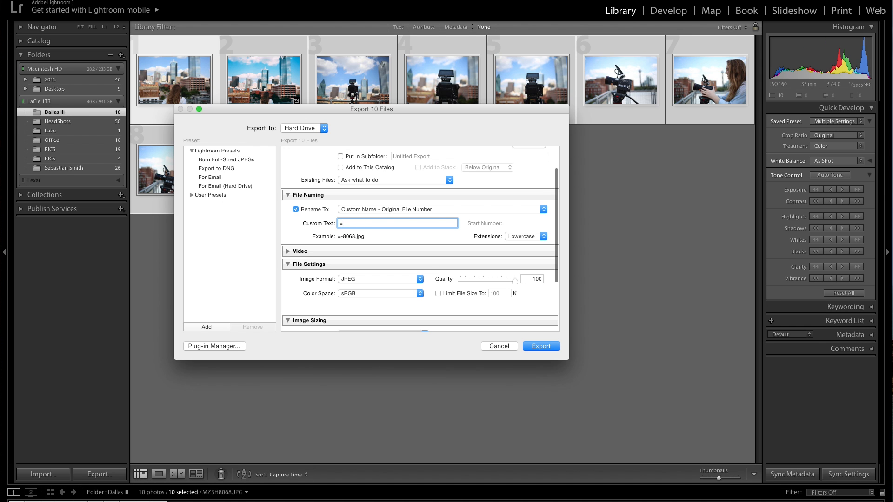
type("E")
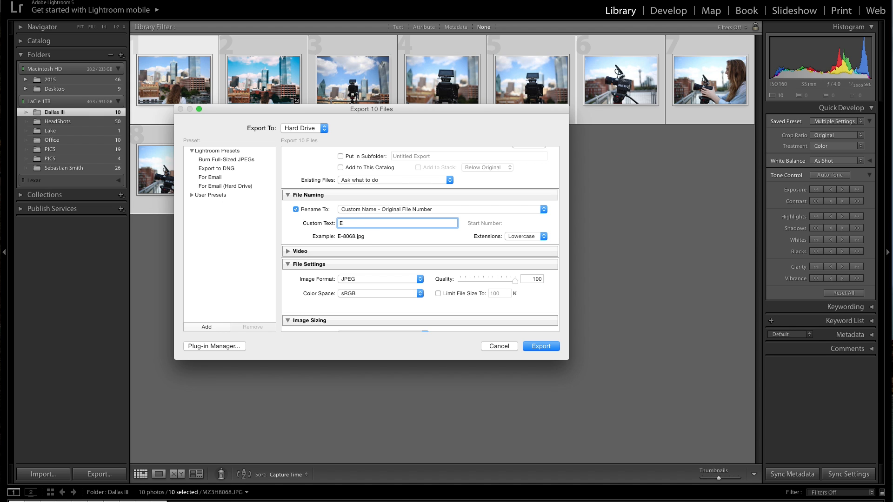
type("DIT")
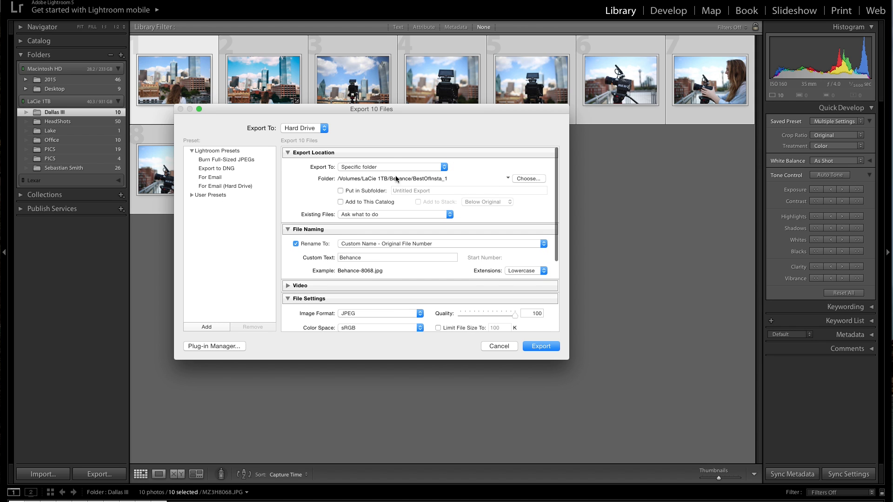
mouse_move(526, 179)
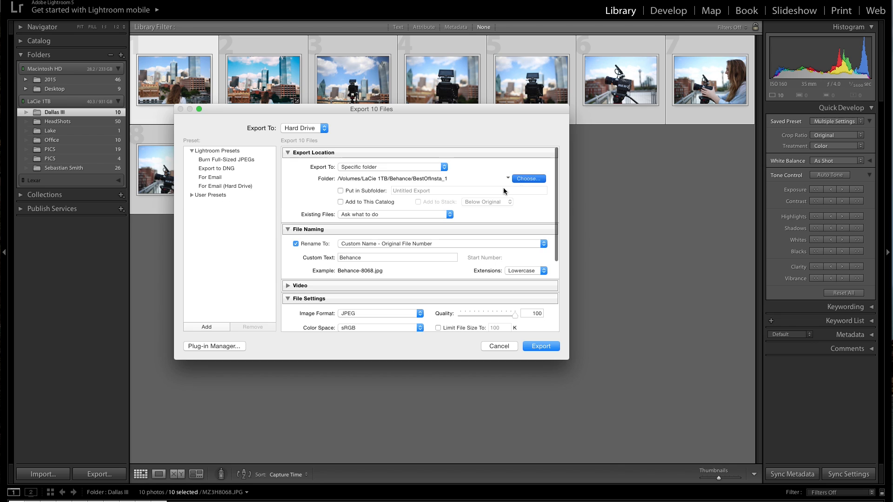
Set the export destination to a new Edit folder inside LaCie 1TB > Pictures > Dallas III.
left_click(526, 179)
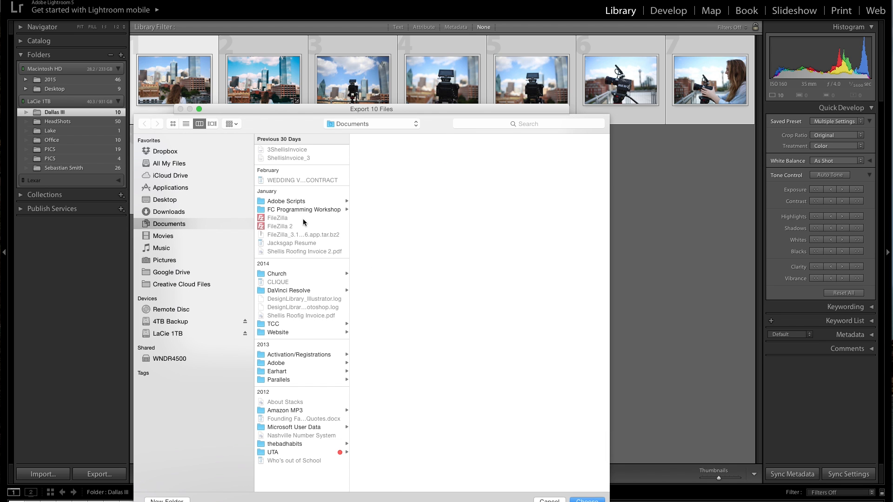
left_click(168, 333)
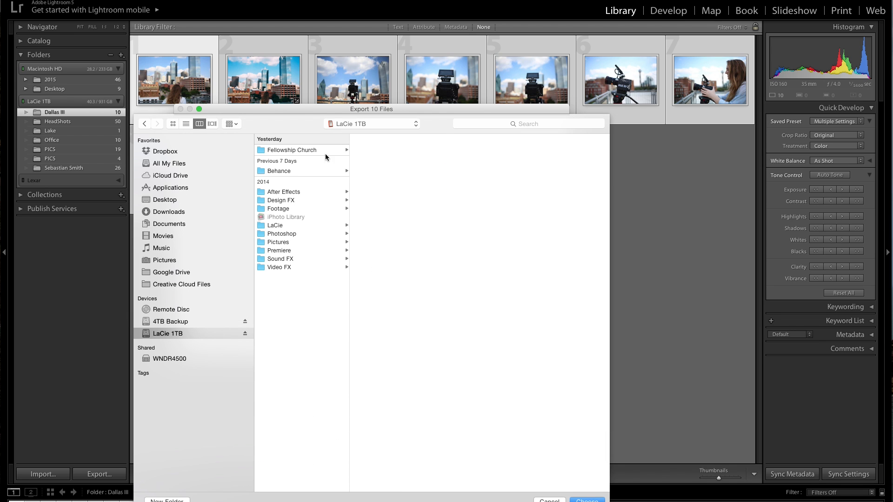
left_click(278, 242)
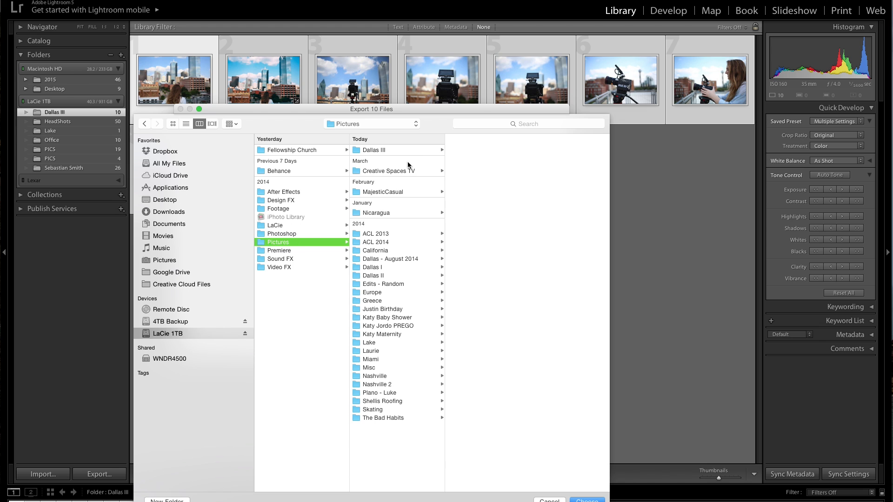
left_click(373, 150)
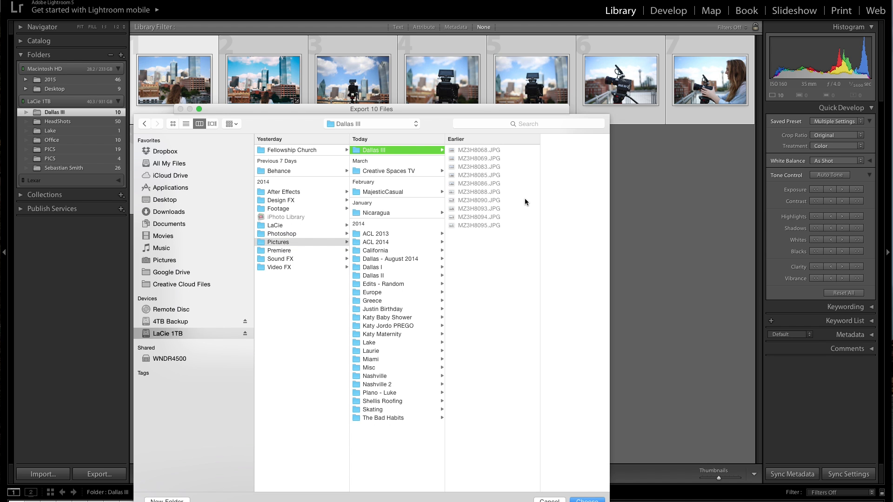
left_click(166, 500)
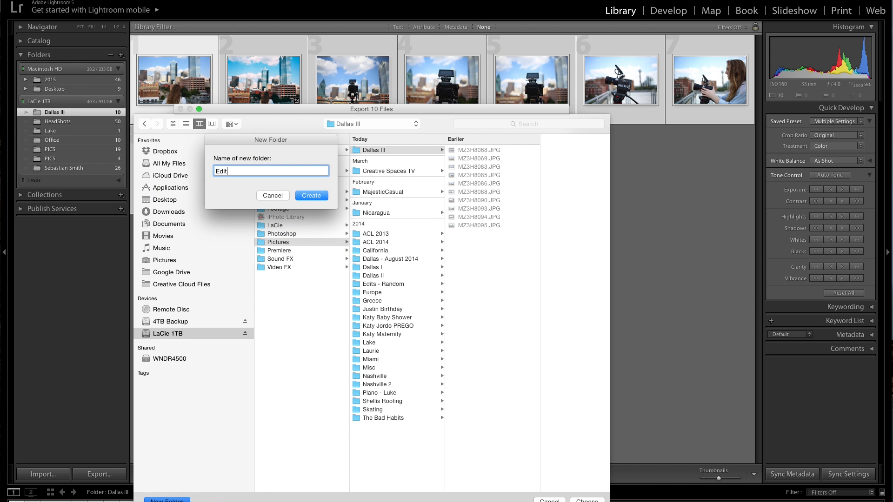
left_click(311, 196)
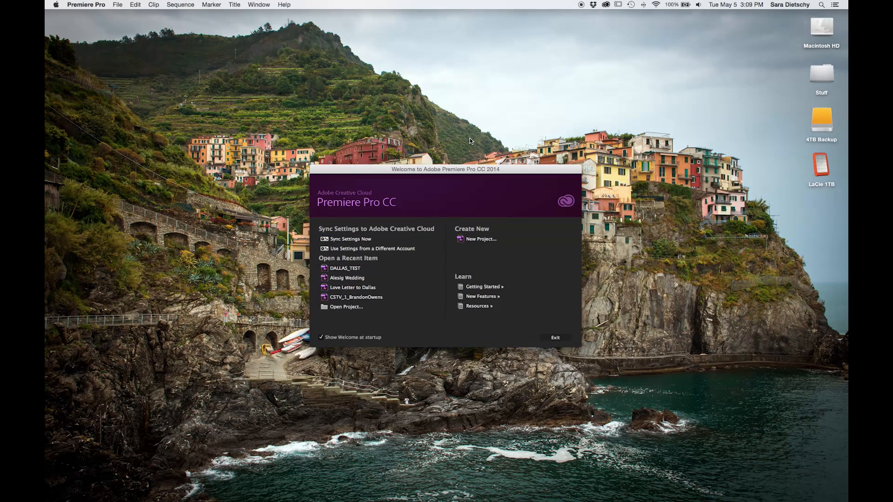
Create the testDallas project saved in the Premiere Sequences folder on LaCie 1TB.
left_click(554, 338)
type("test")
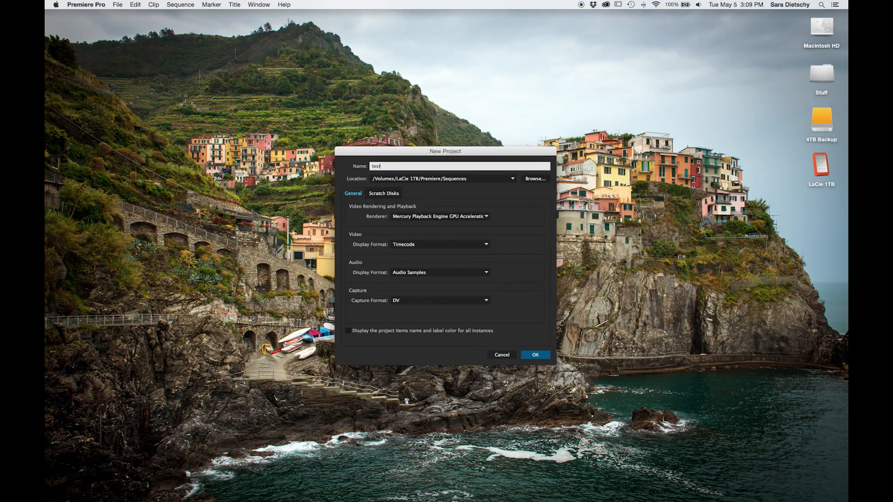
type("Dallas")
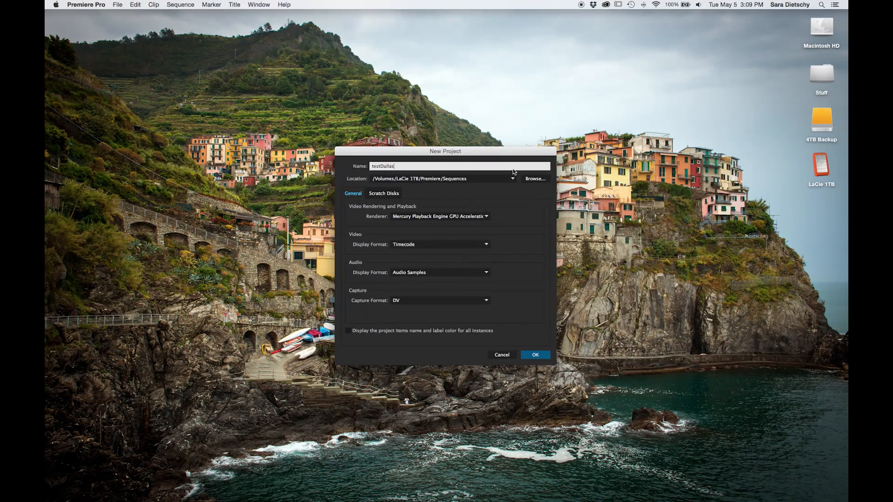
left_click(534, 178)
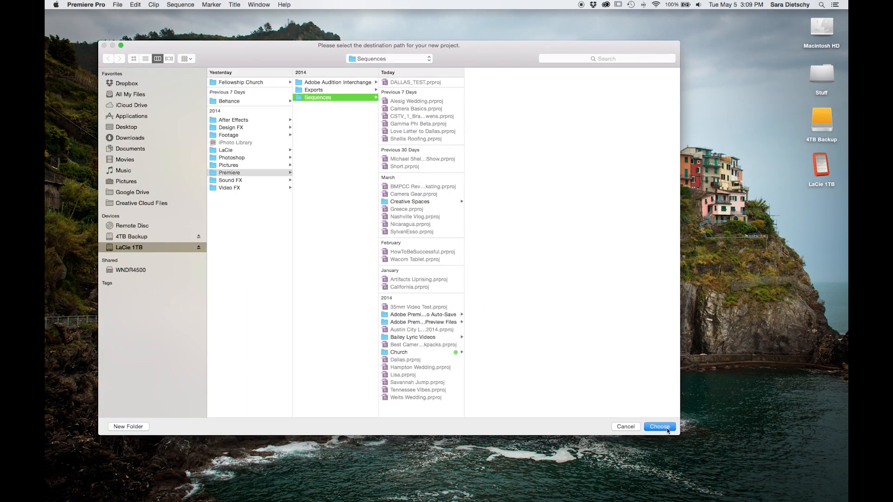
left_click(659, 427)
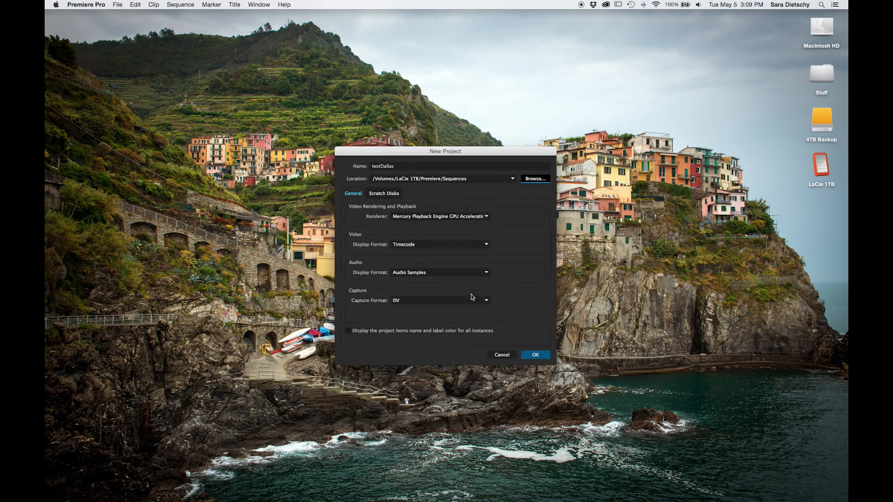
left_click(534, 354)
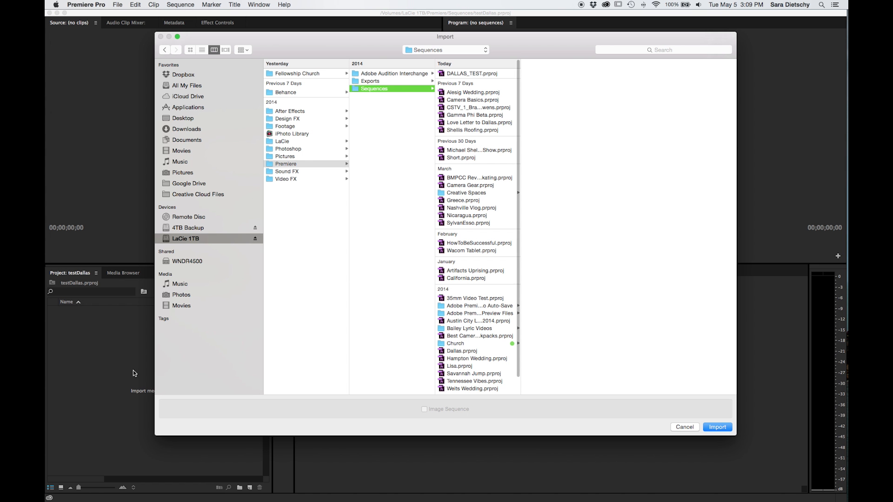
mouse_move(340, 152)
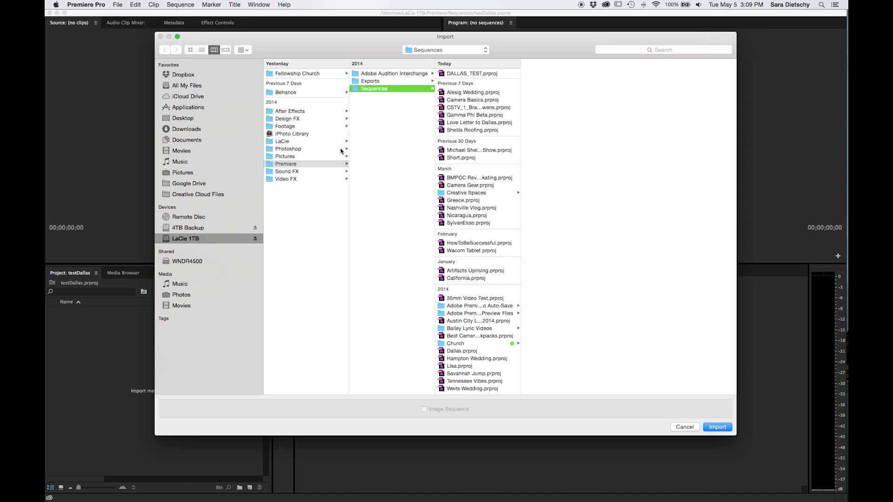
mouse_move(296, 125)
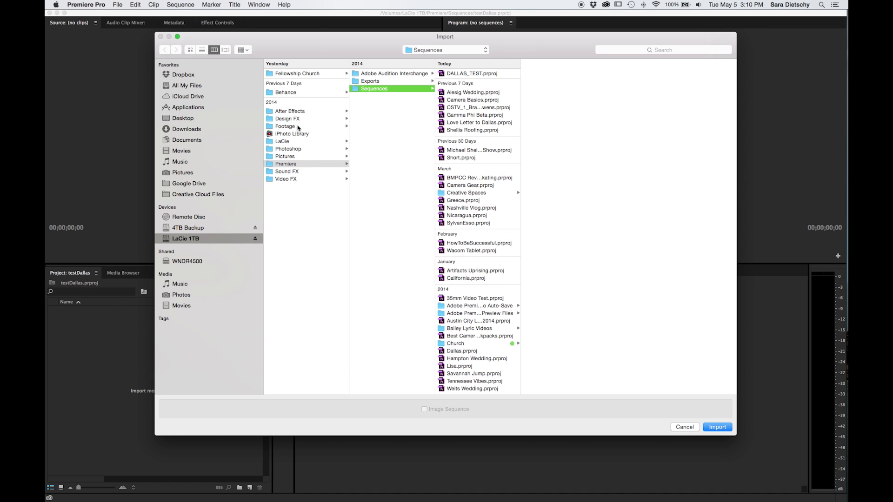
Import all the Dallas May 2015 MOV clips from the Footage folder.
left_click(285, 126)
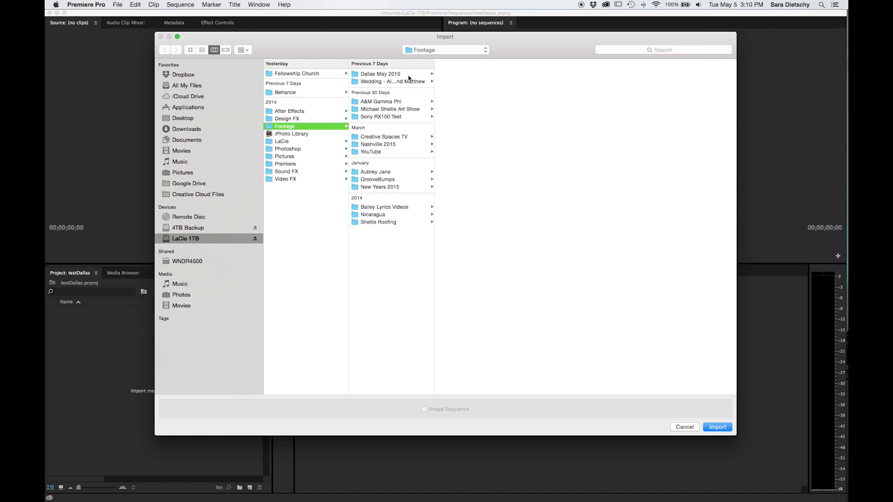
left_click(379, 73)
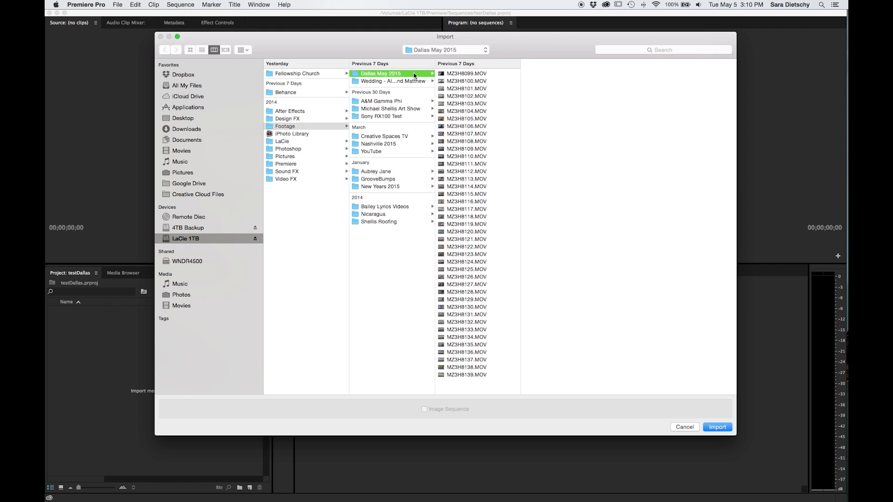
left_click(465, 118)
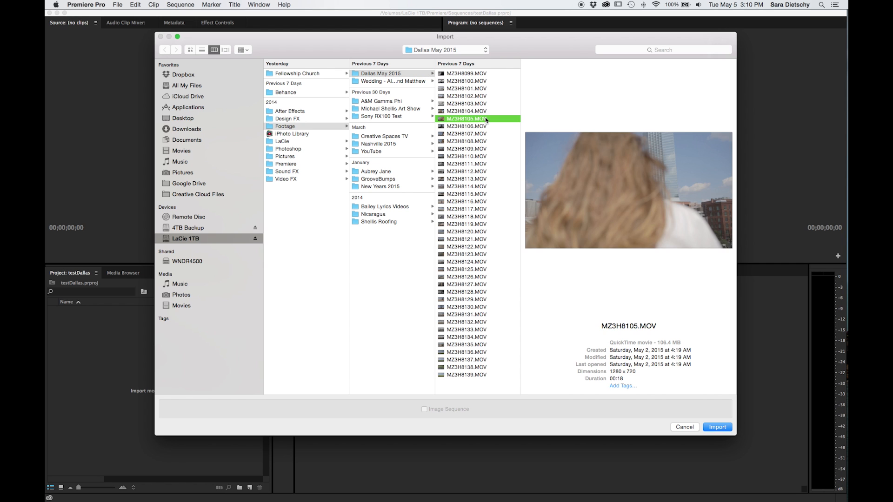
left_click(717, 427)
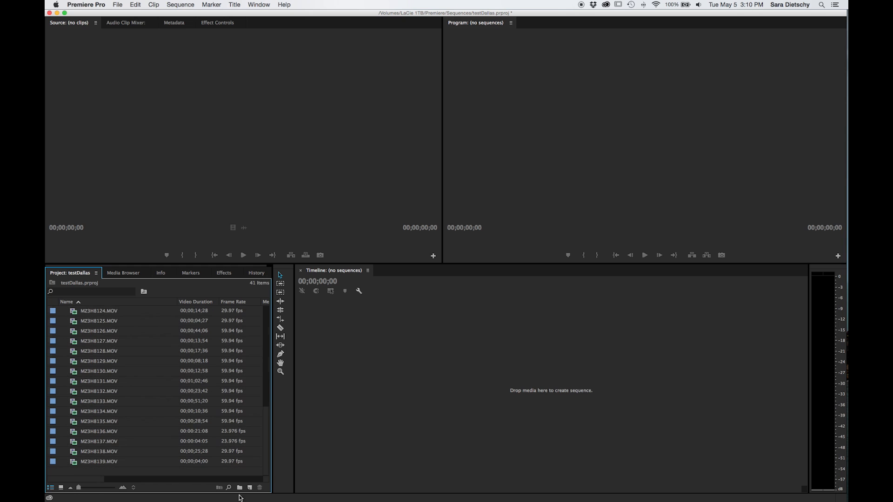
Group the imported clips in a new bin named Footage.
left_click(239, 488)
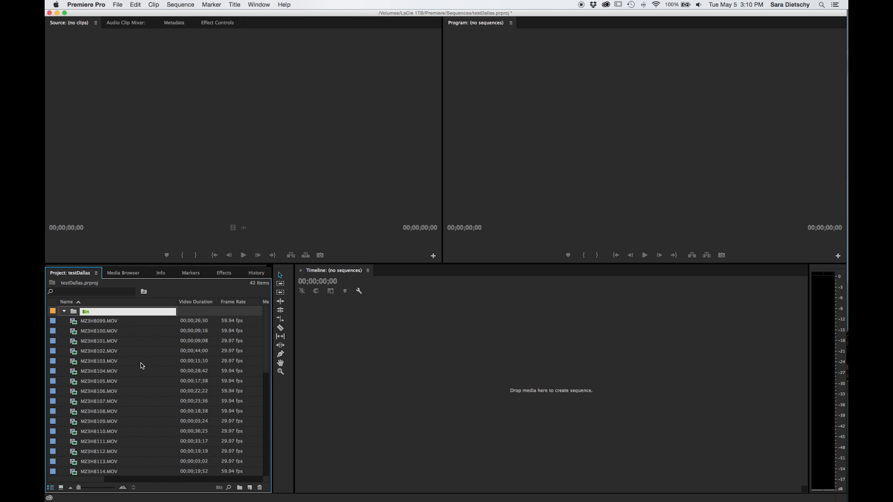
type("Footage")
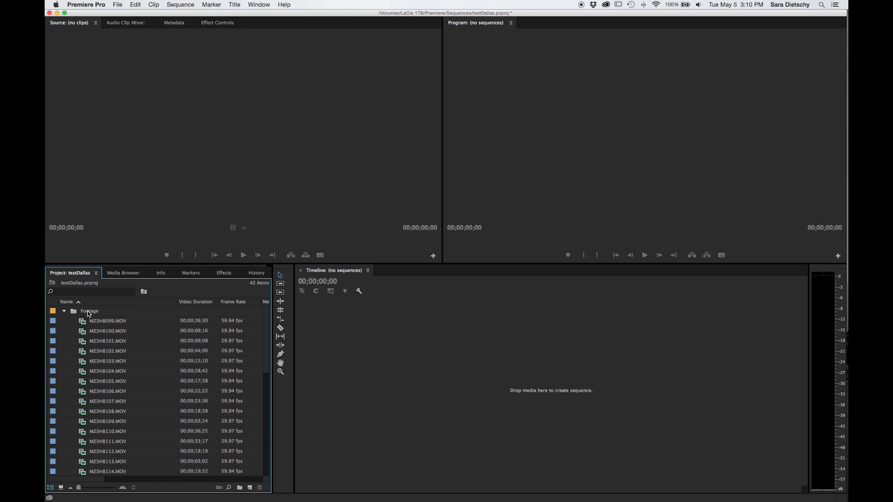
left_click(64, 310)
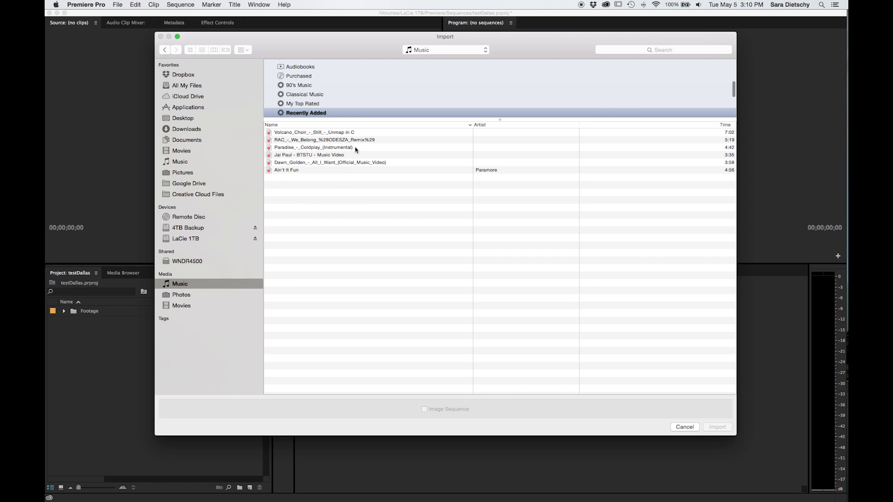
Import the RAC We Belong ODESZA remix track from the Music folder.
left_click(323, 139)
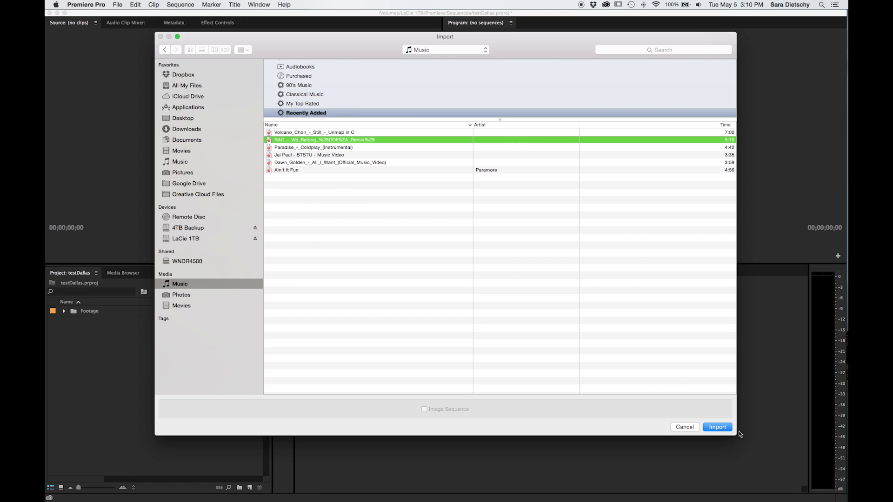
left_click(717, 427)
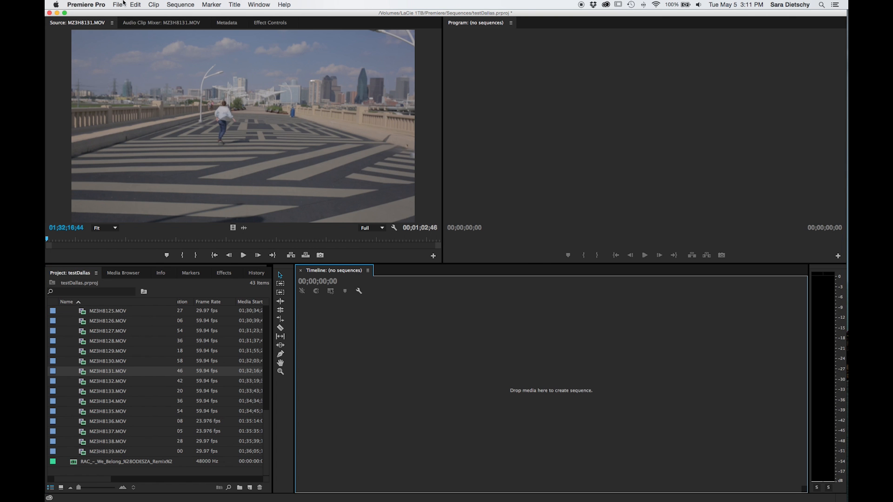
Create a DSLR 1080p24 sequence named Dallas_Youtube via File > New > Sequence.
left_click(117, 4)
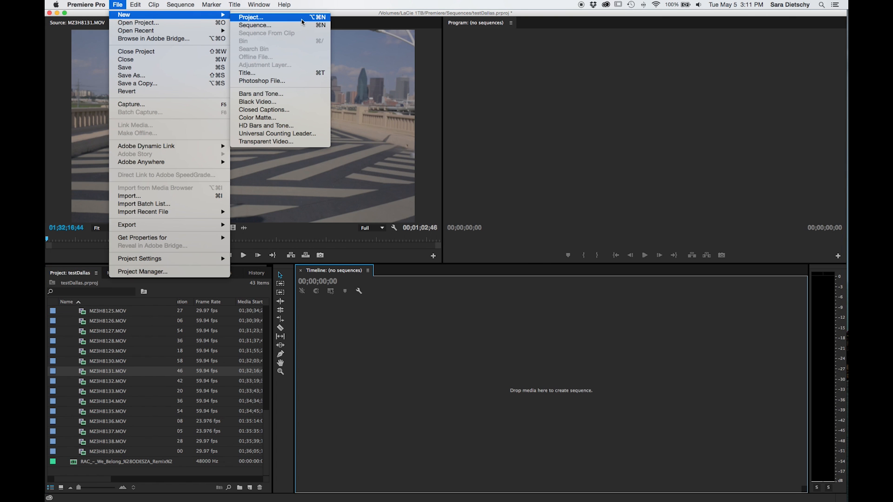
left_click(255, 25)
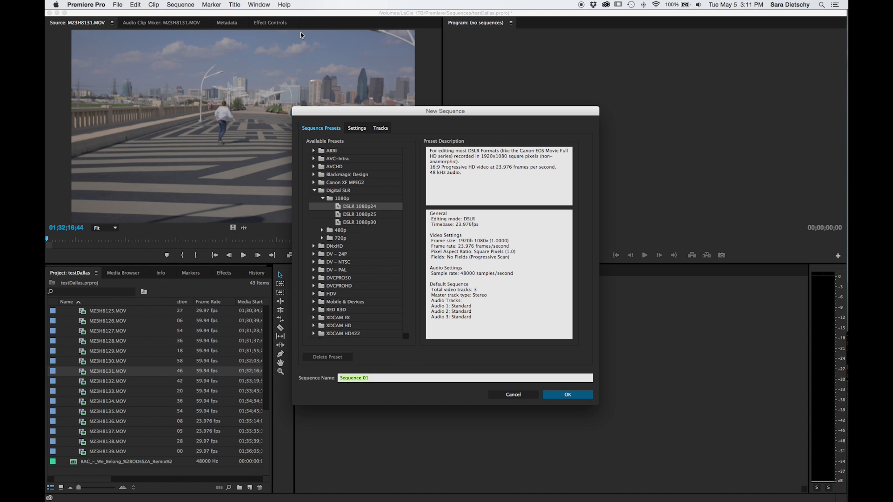
mouse_move(336, 206)
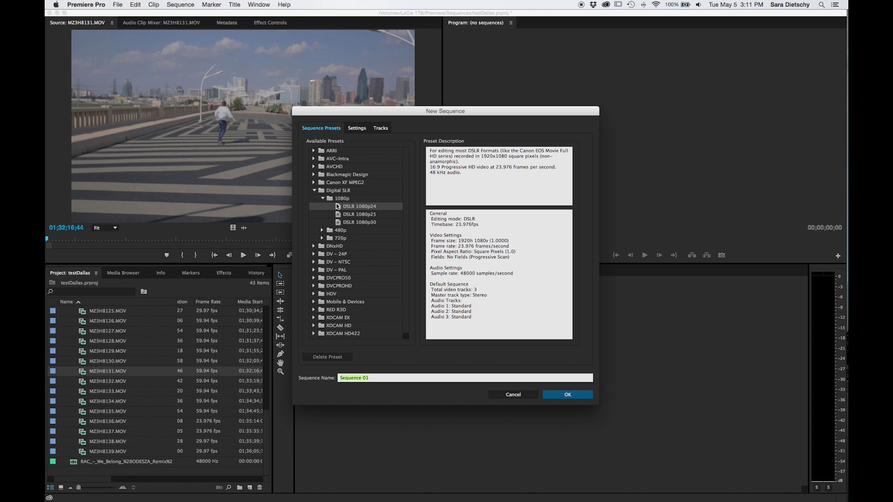
left_click(313, 189)
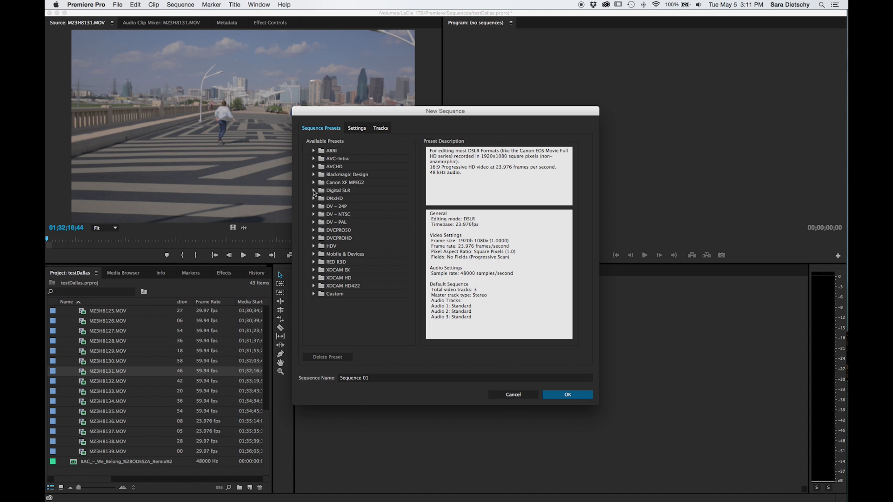
left_click(313, 190)
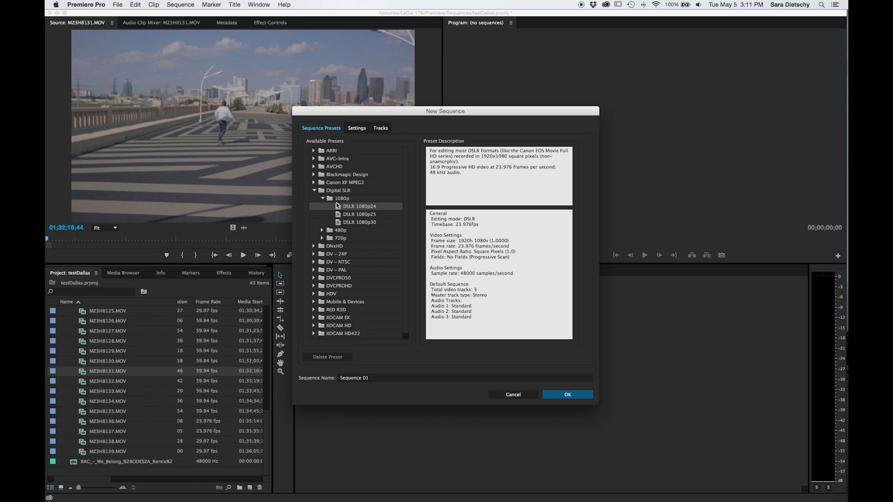
mouse_move(379, 211)
type("Dallas_")
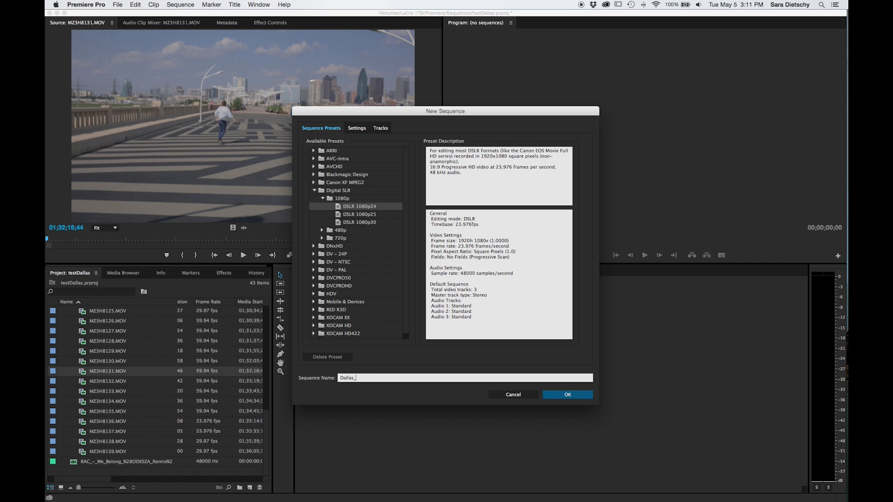
type("Youtube")
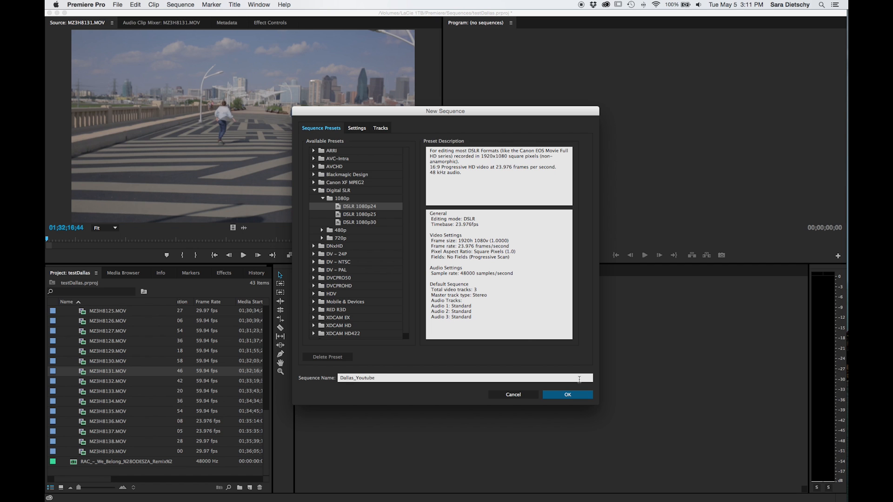
left_click(566, 394)
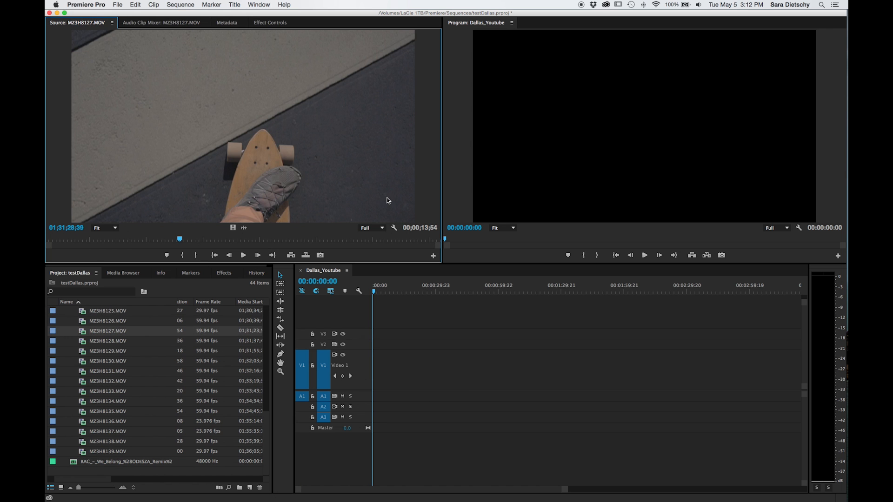
Scale the skateboard clip MZ3H8127 up to 151 so it fills the frame.
left_click(242, 254)
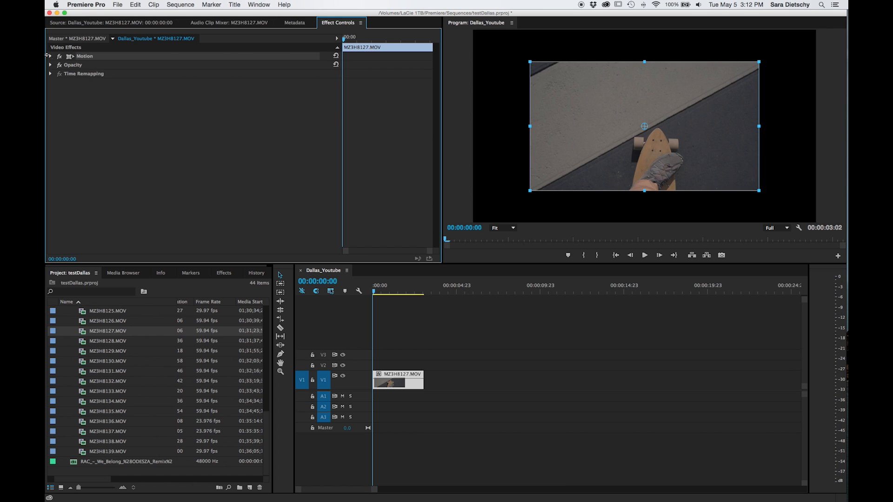
left_click(50, 56)
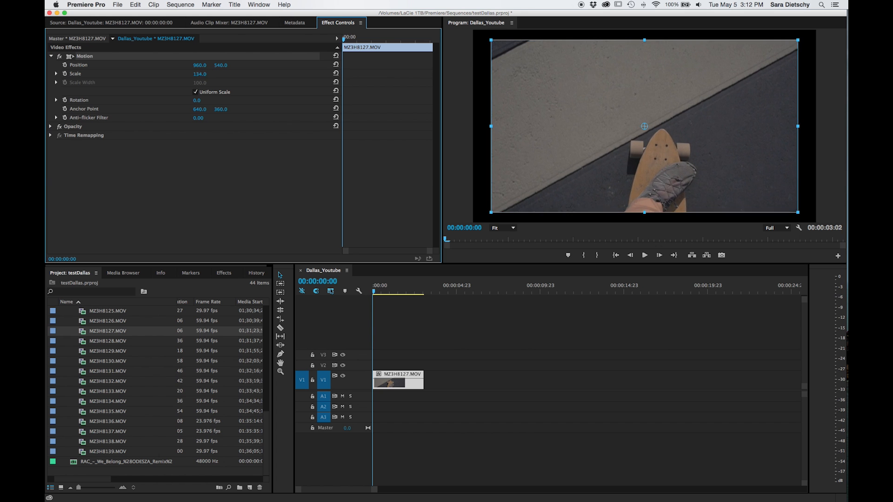
left_click_drag(200, 73, 204, 64)
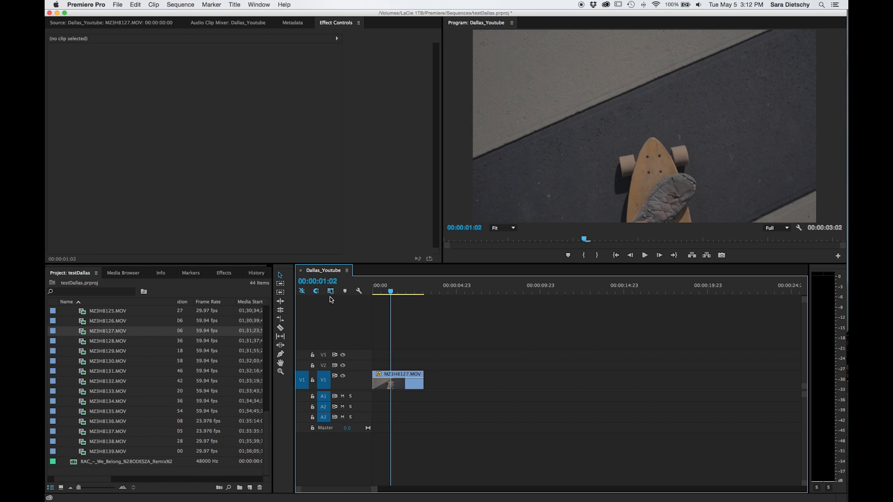
Slow the skateboard clip to 40% speed via Clip > Speed/Duration.
left_click(392, 382)
type("40")
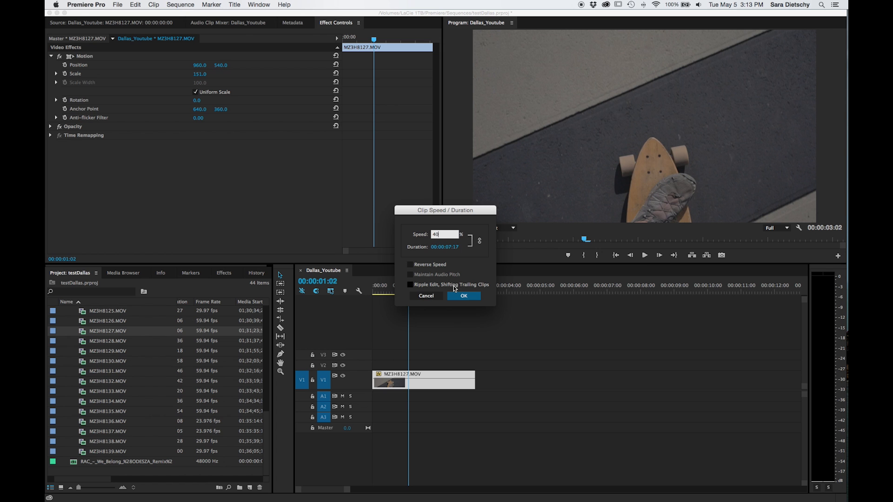
left_click(463, 296)
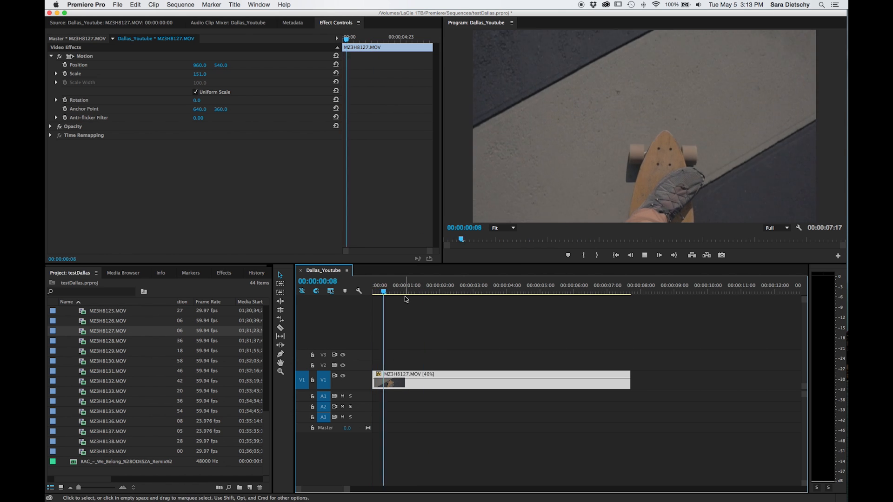
left_click(450, 286)
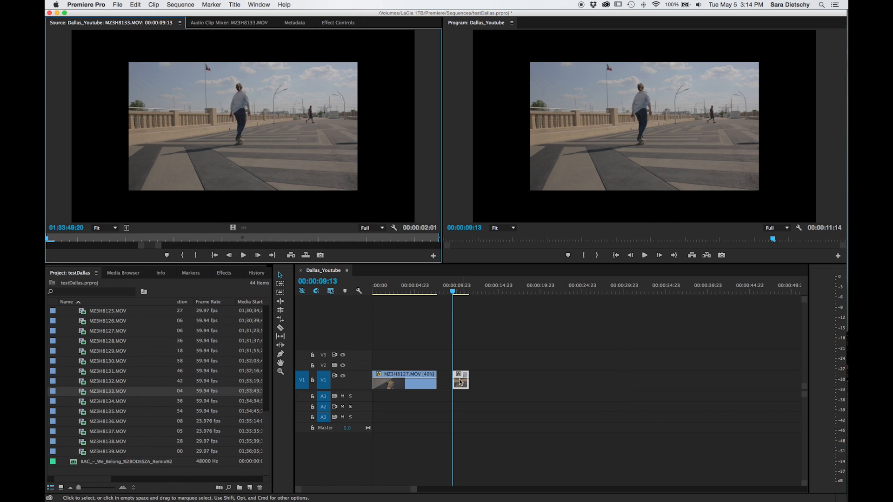
Add volume keyframes along the RAC music clip on A1 to shape its level.
left_click(336, 23)
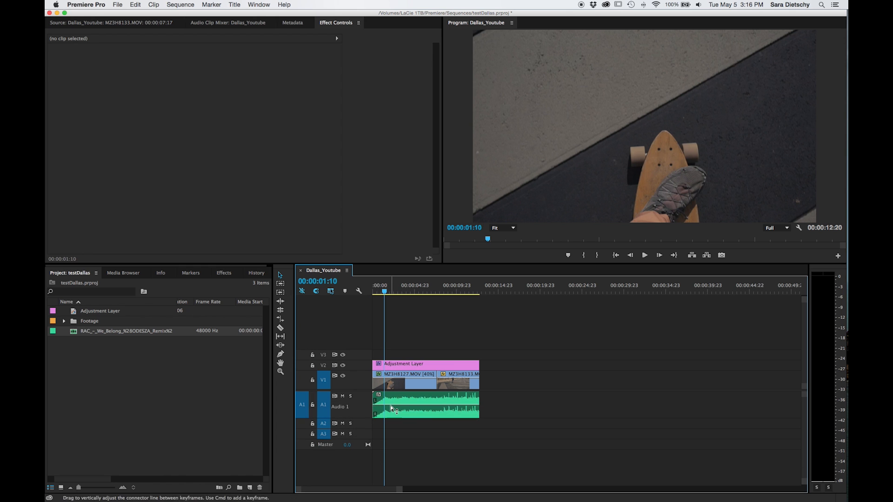
left_click(424, 405)
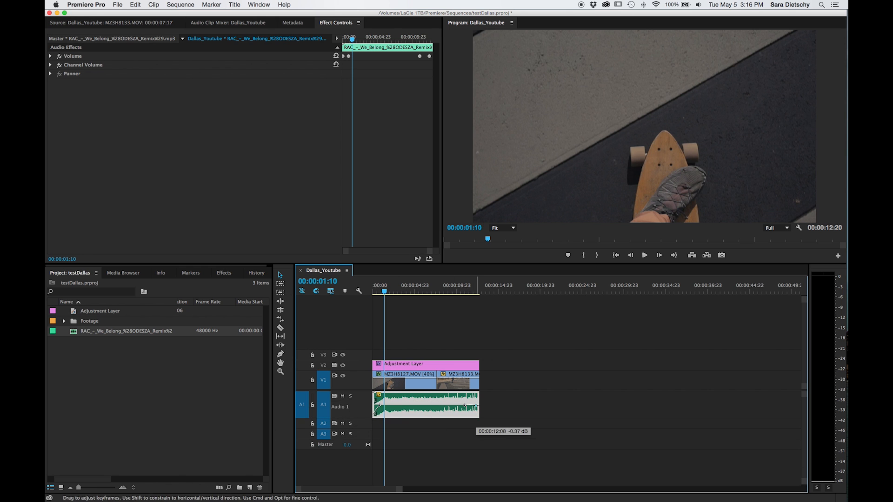
left_click(461, 291)
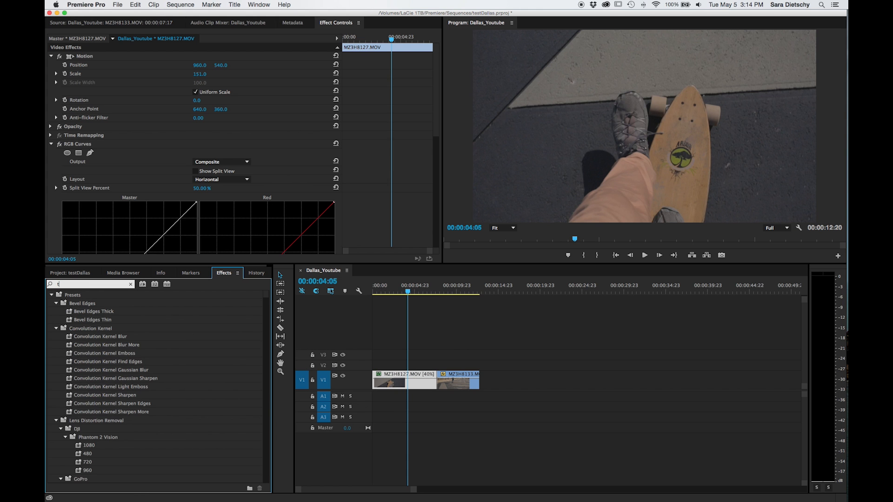
Create a 1920x1080 Adjustment Layer and place it on V2 above both clips.
type("three")
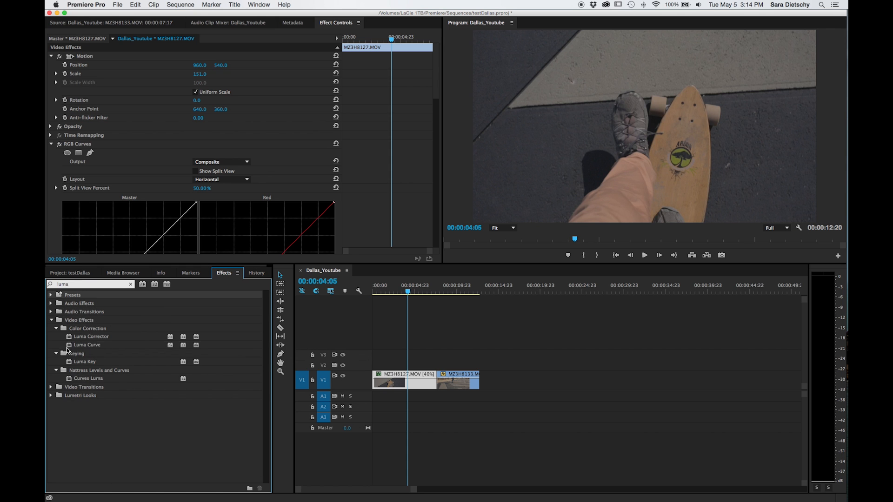
left_click(118, 4)
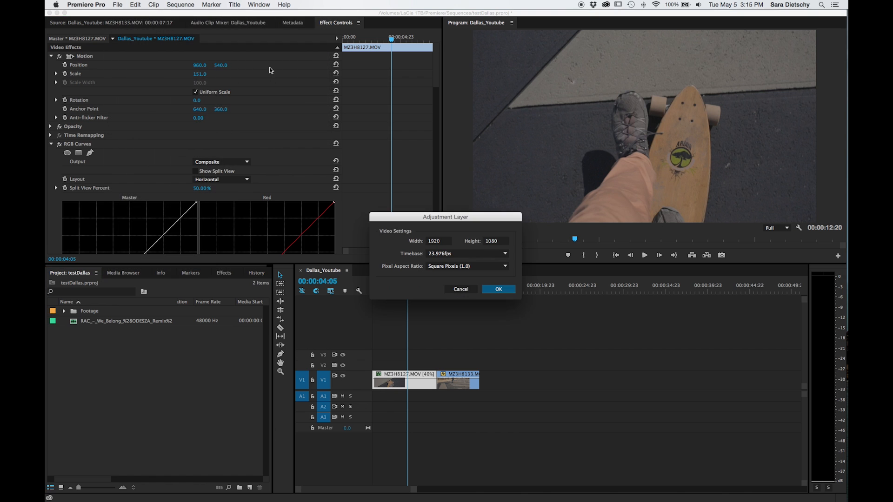
left_click(496, 288)
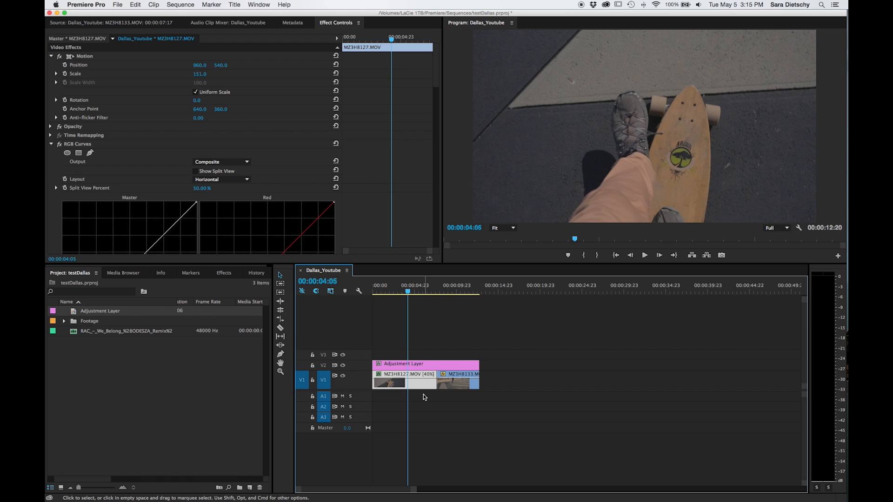
mouse_move(439, 419)
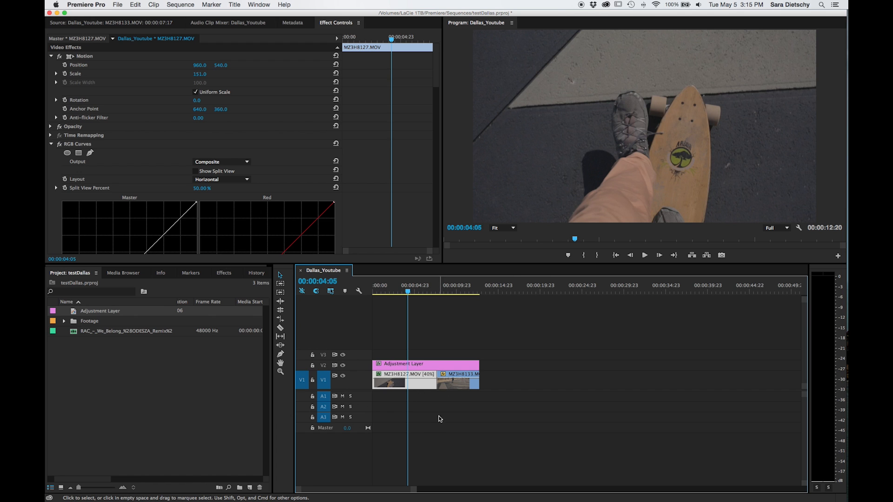
left_click(223, 272)
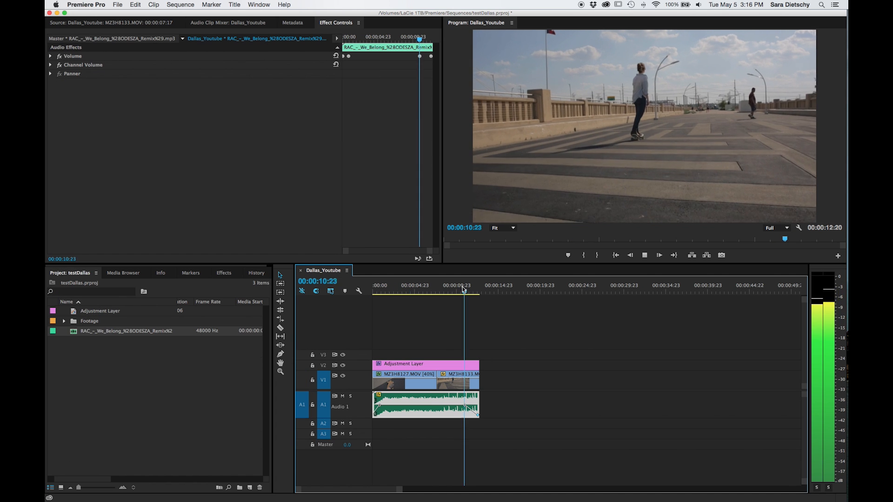
Jump to the sequence end at 00:00:12:20 to check it before exporting.
left_click(477, 284)
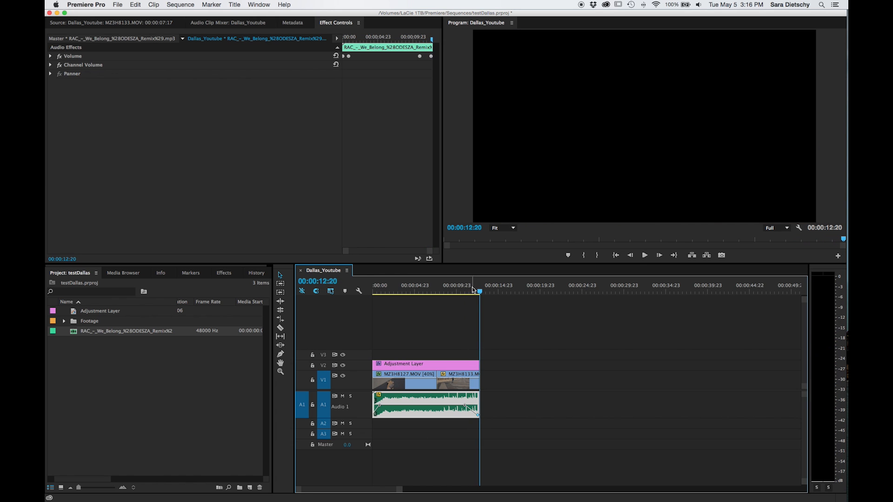
mouse_move(497, 297)
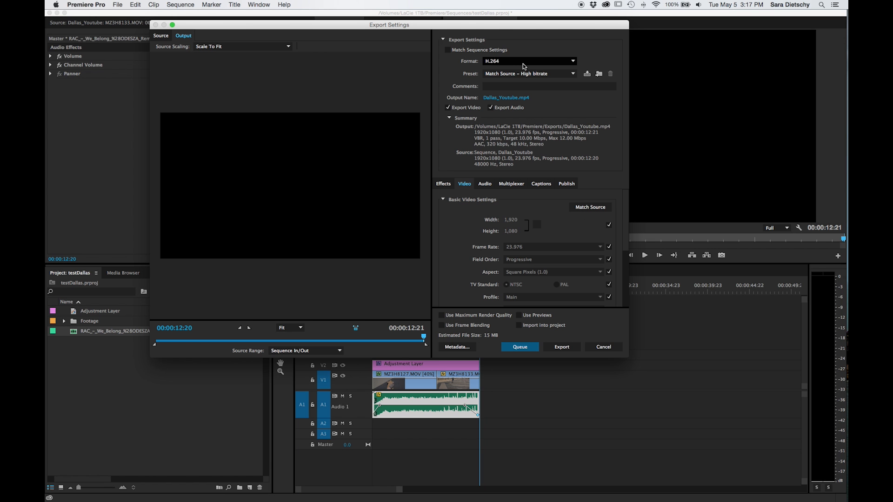
mouse_move(523, 64)
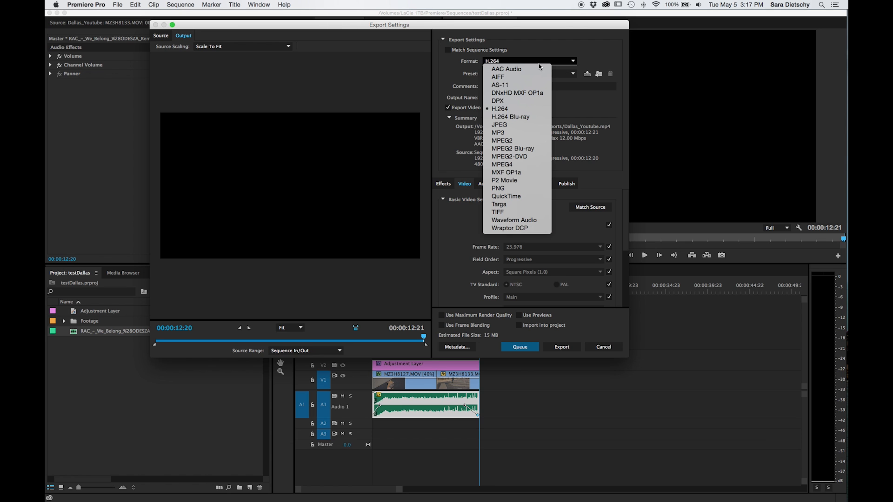
Keep H.264 with the Match Source – High bitrate preset, outputting Dallas_Youtube.mp4.
left_click(500, 108)
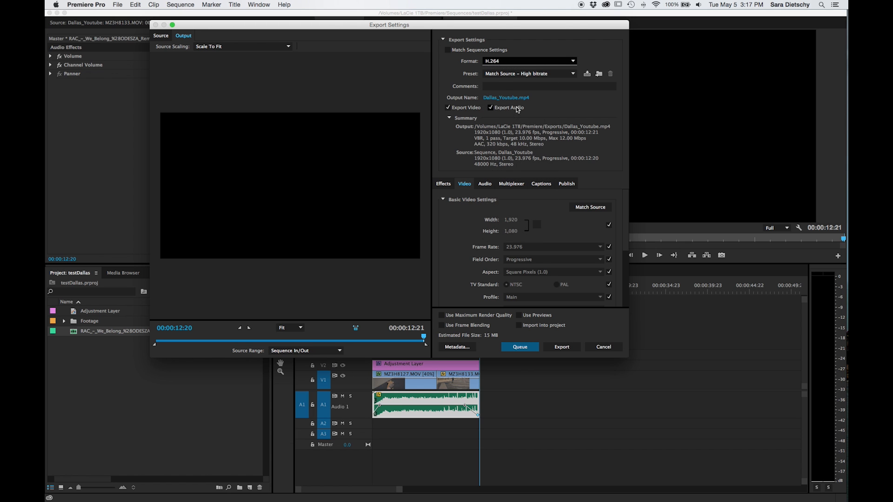
mouse_move(554, 140)
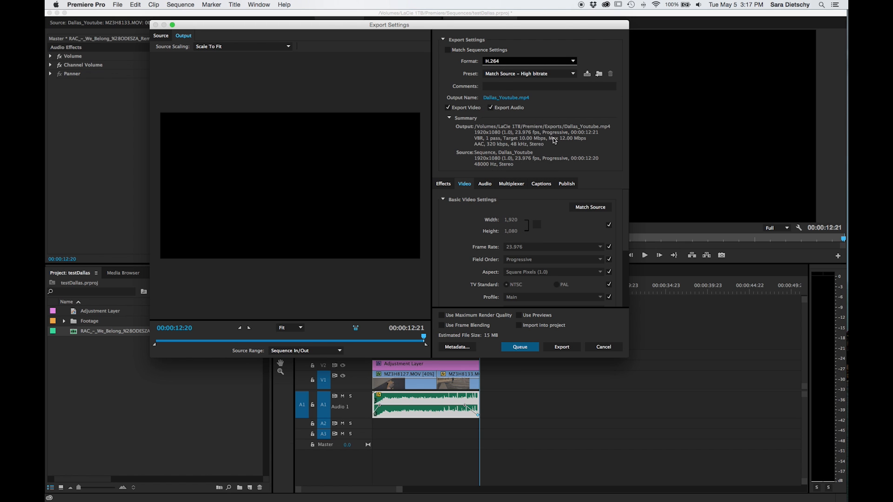
mouse_move(595, 120)
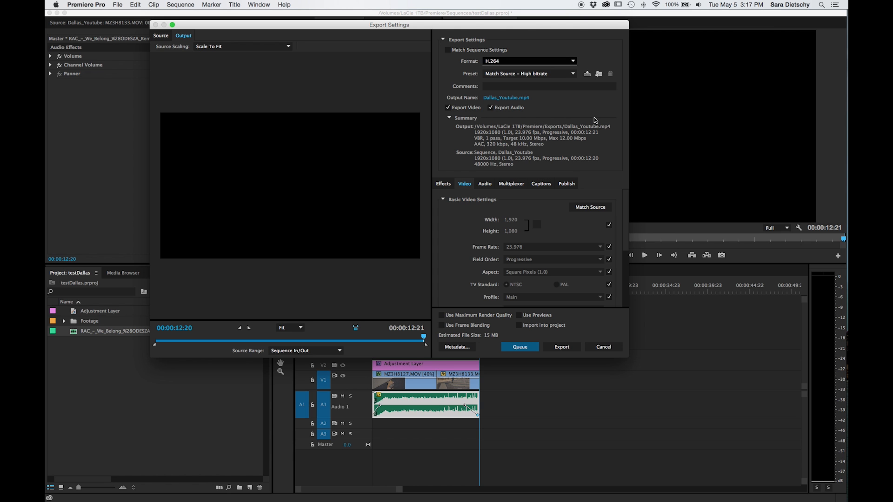
mouse_move(579, 116)
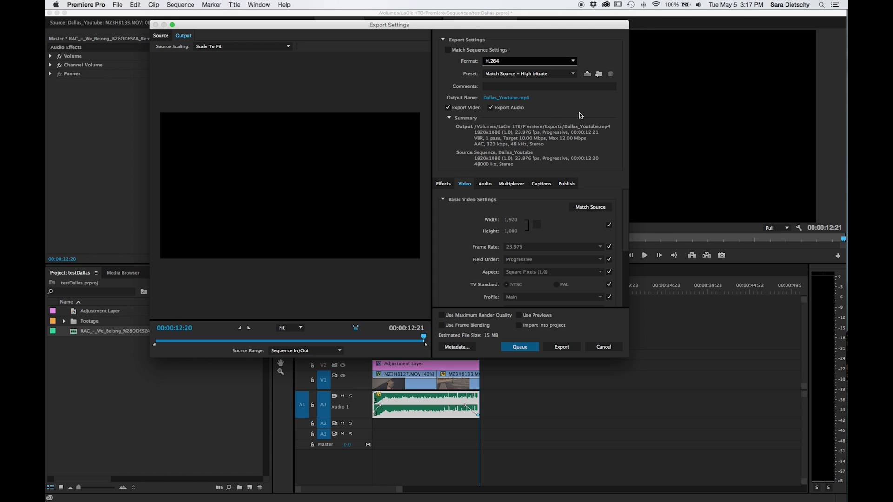
mouse_move(444, 70)
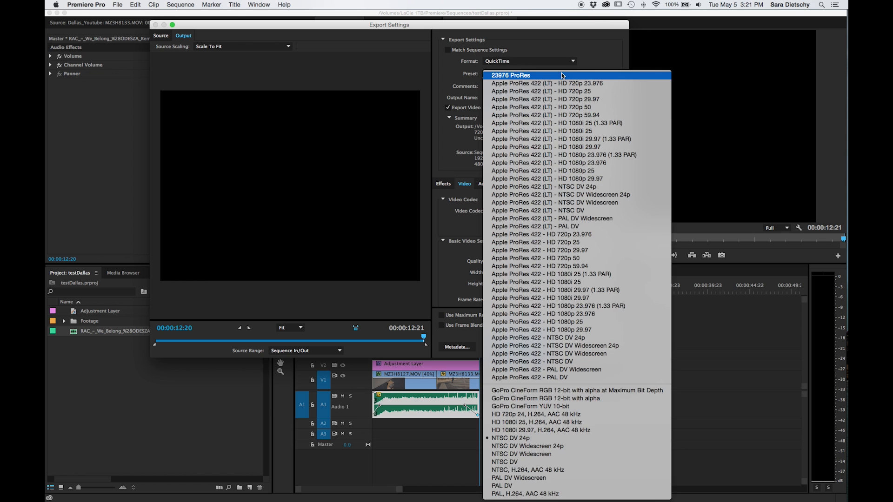
mouse_move(598, 226)
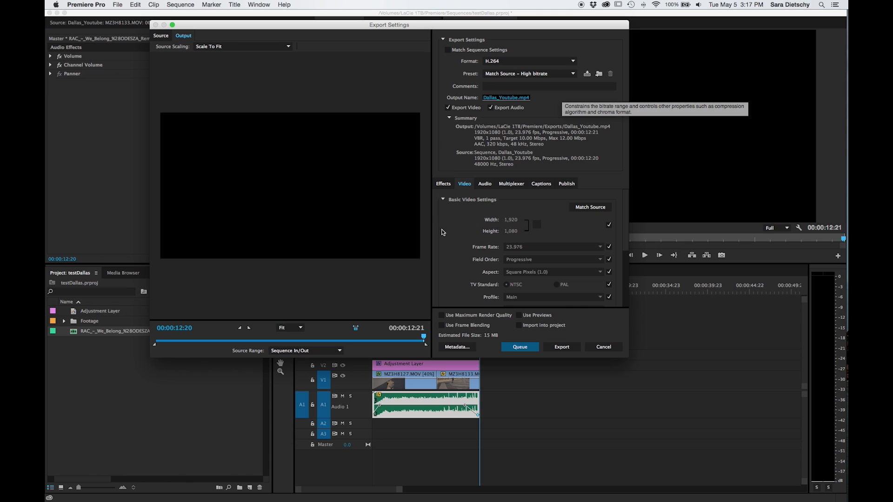
scroll("down", 3)
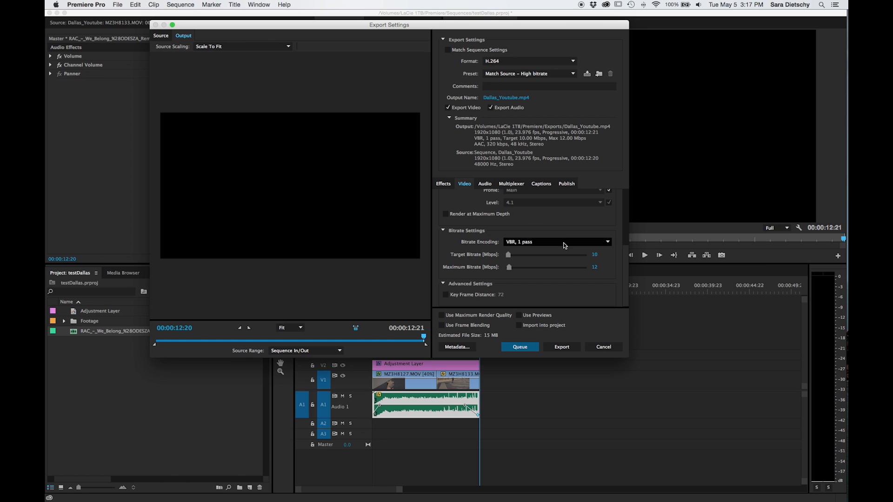
Set VBR 2 pass with 14 Mbps target and 16 Mbps maximum, then choose the output name.
left_click(556, 242)
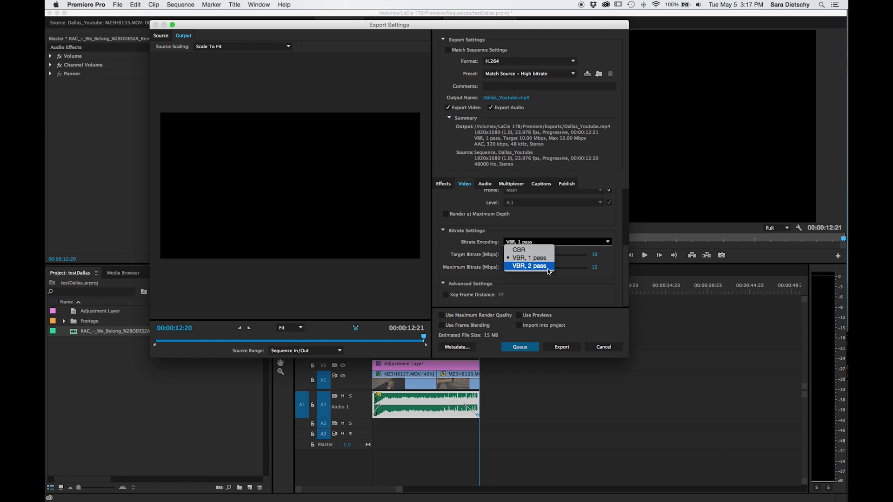
left_click(529, 265)
type("16")
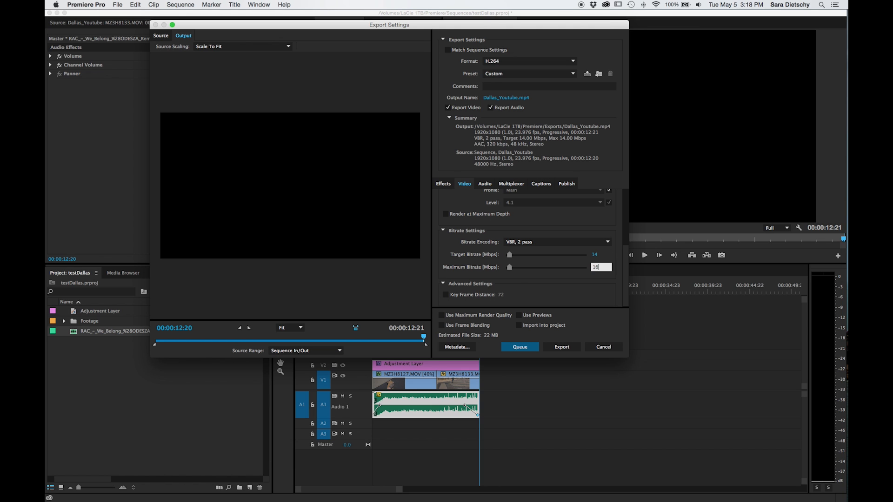
left_click(526, 74)
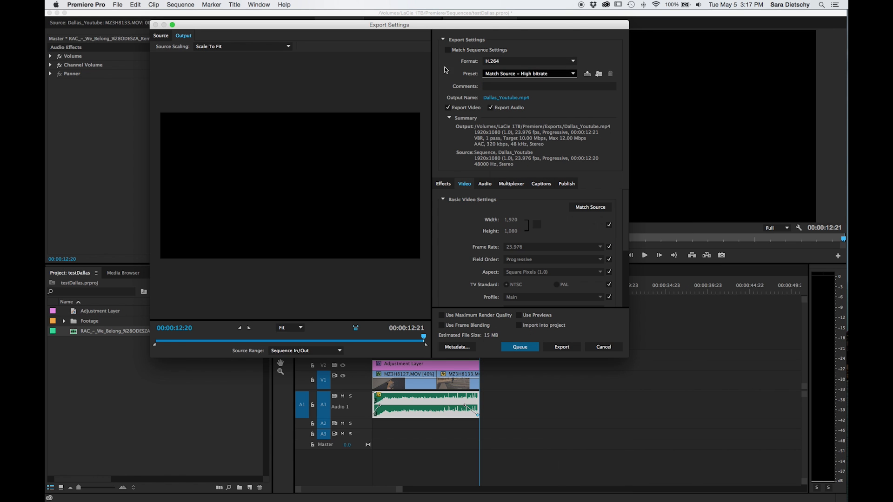
mouse_move(540, 82)
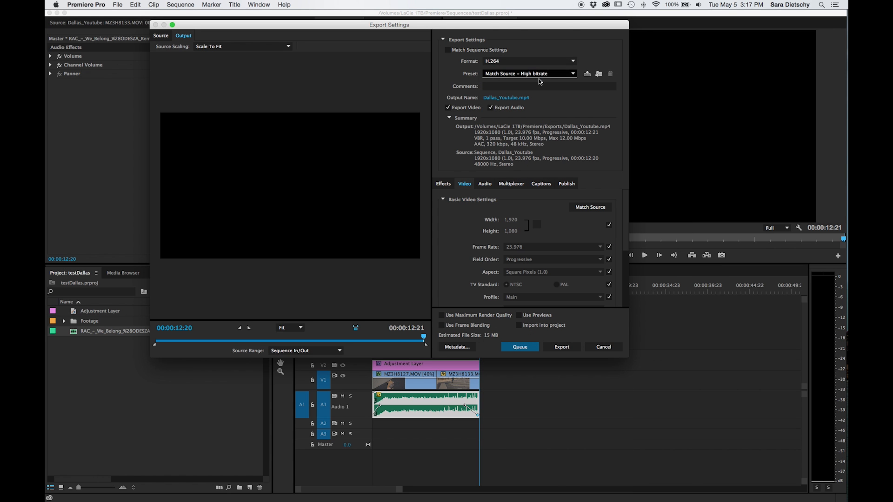
left_click(506, 97)
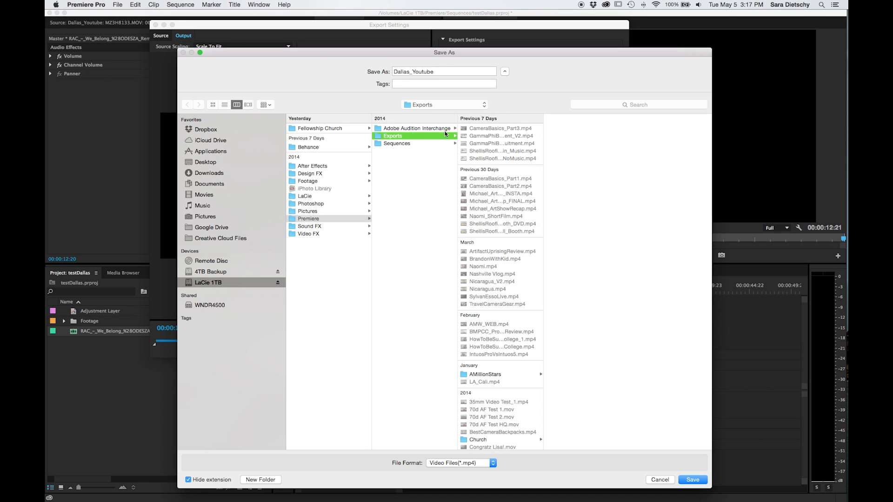
mouse_move(388, 163)
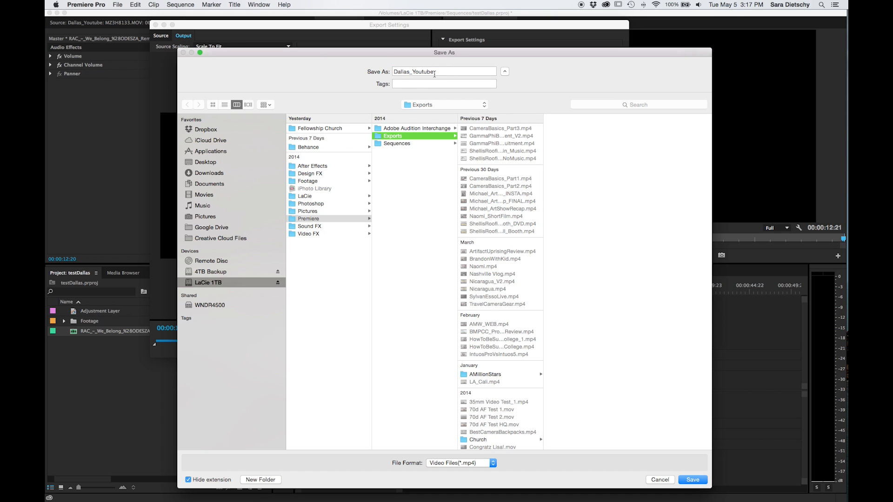
Save as Dallas_Youtube in the Exports folder and start the two-pass export.
left_click(692, 480)
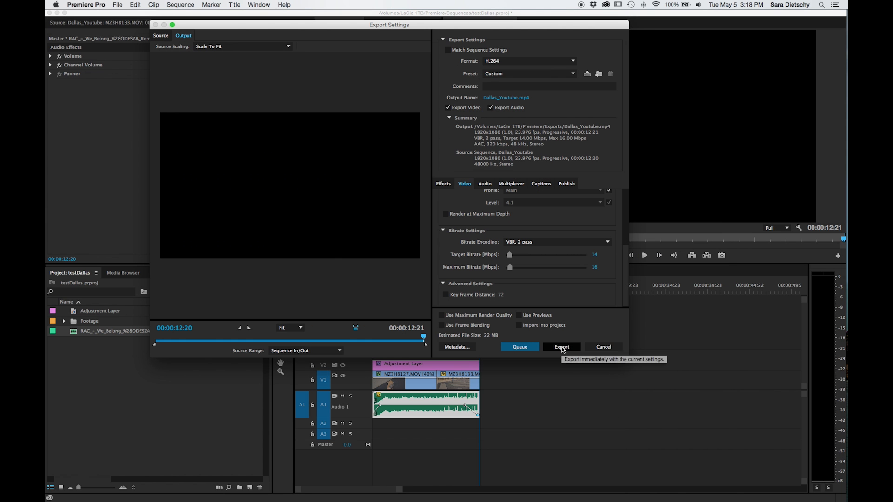
left_click(561, 346)
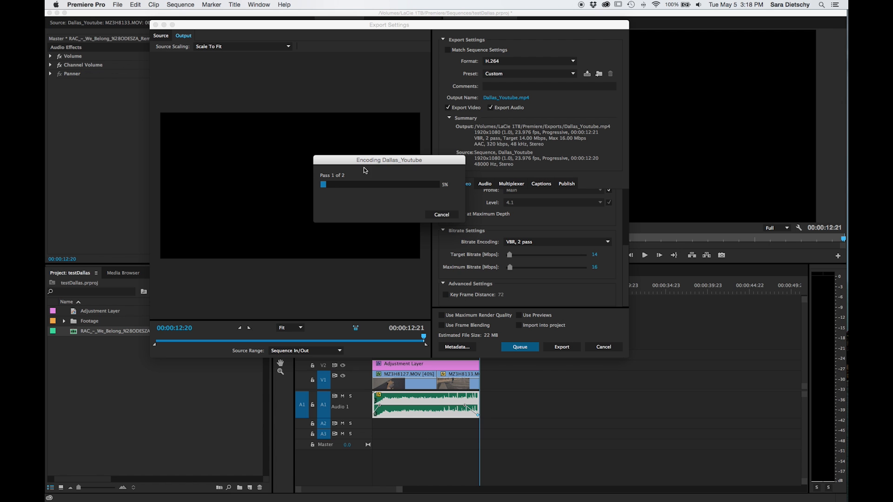